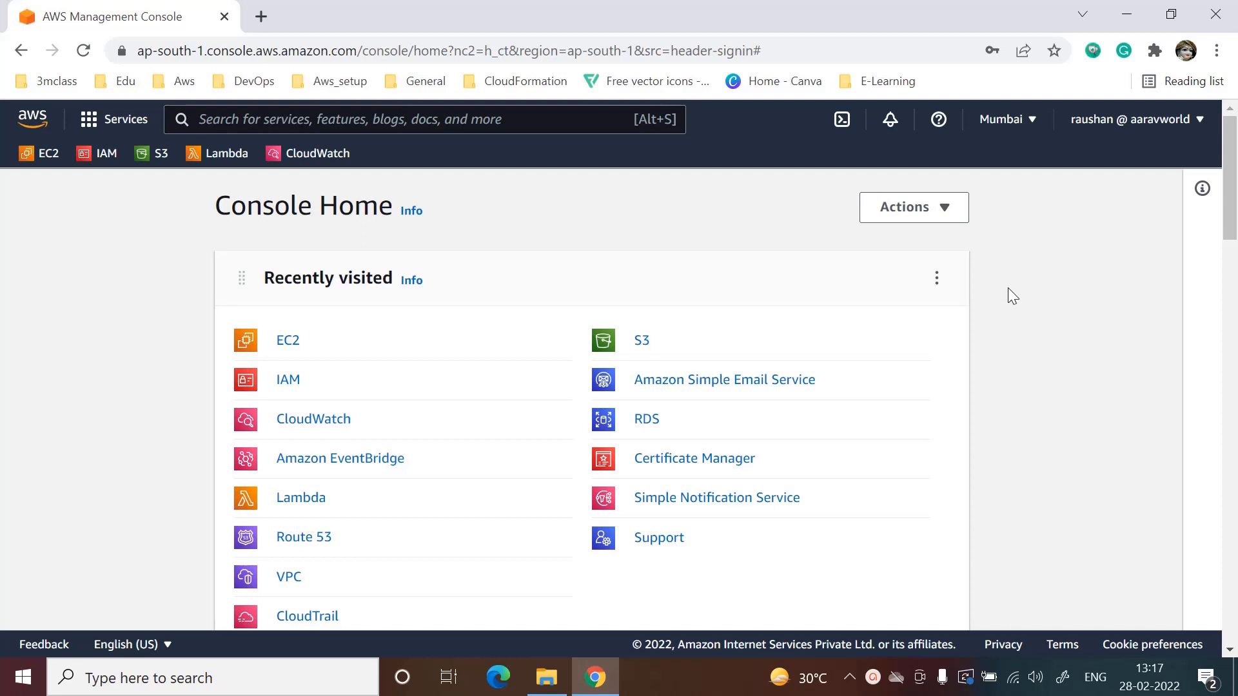
mouse_move(1003, 292)
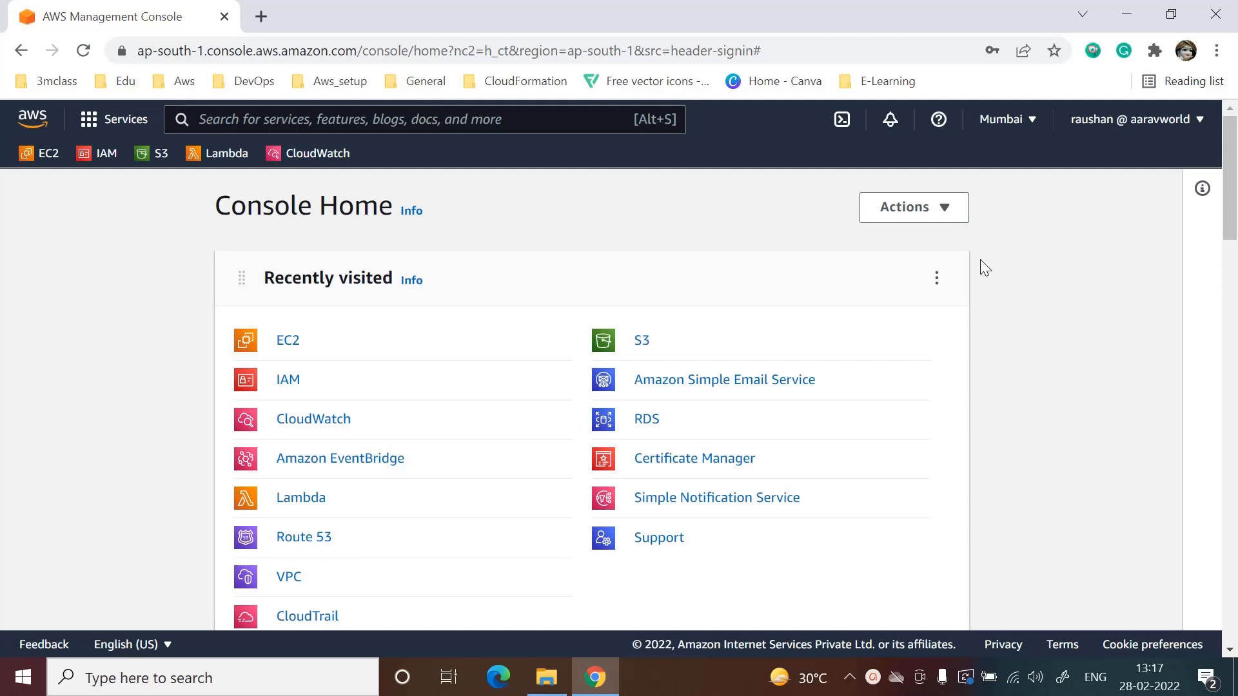
mouse_move(486, 282)
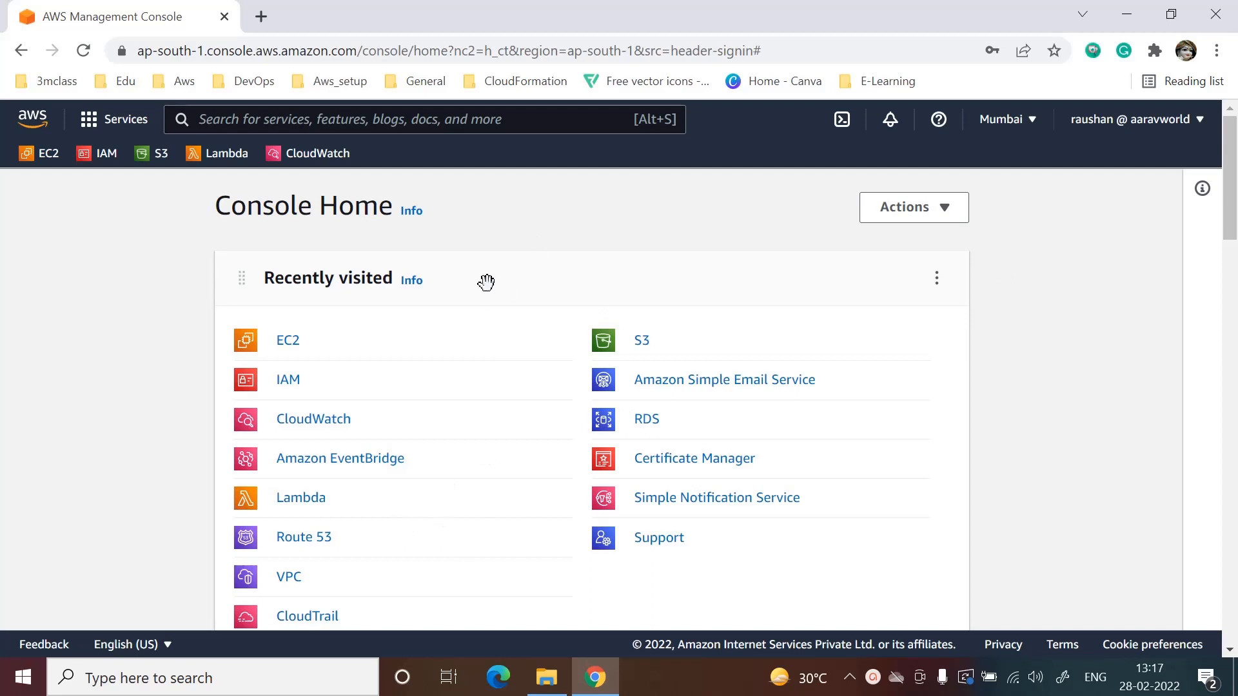
Step: Begin a new EC2 instance launch from Instances and search the AMIs for ubuntu
left_click(287, 339)
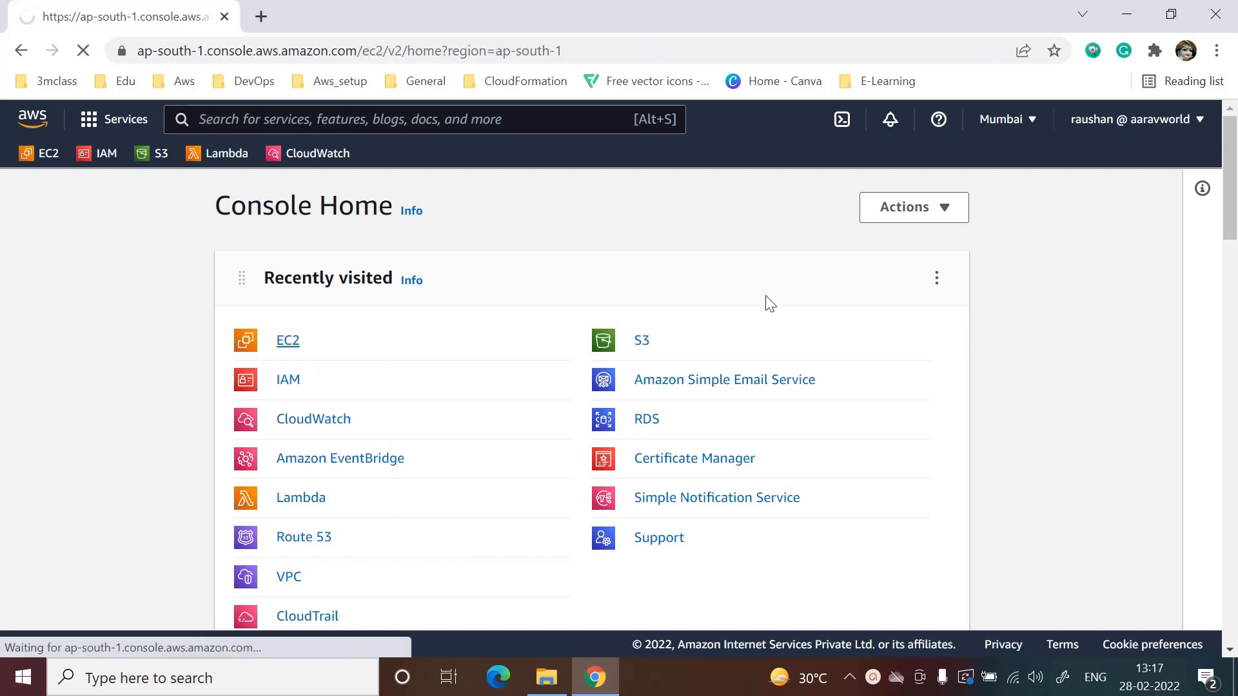
left_click(288, 339)
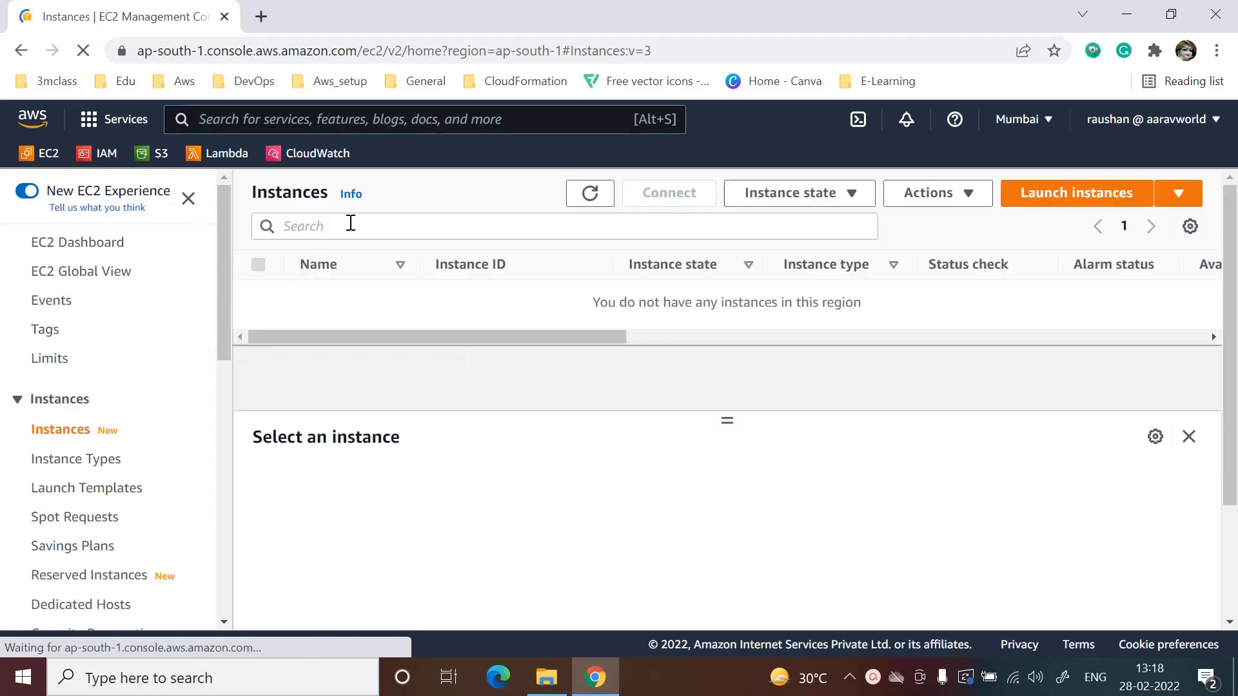
left_click(1076, 192)
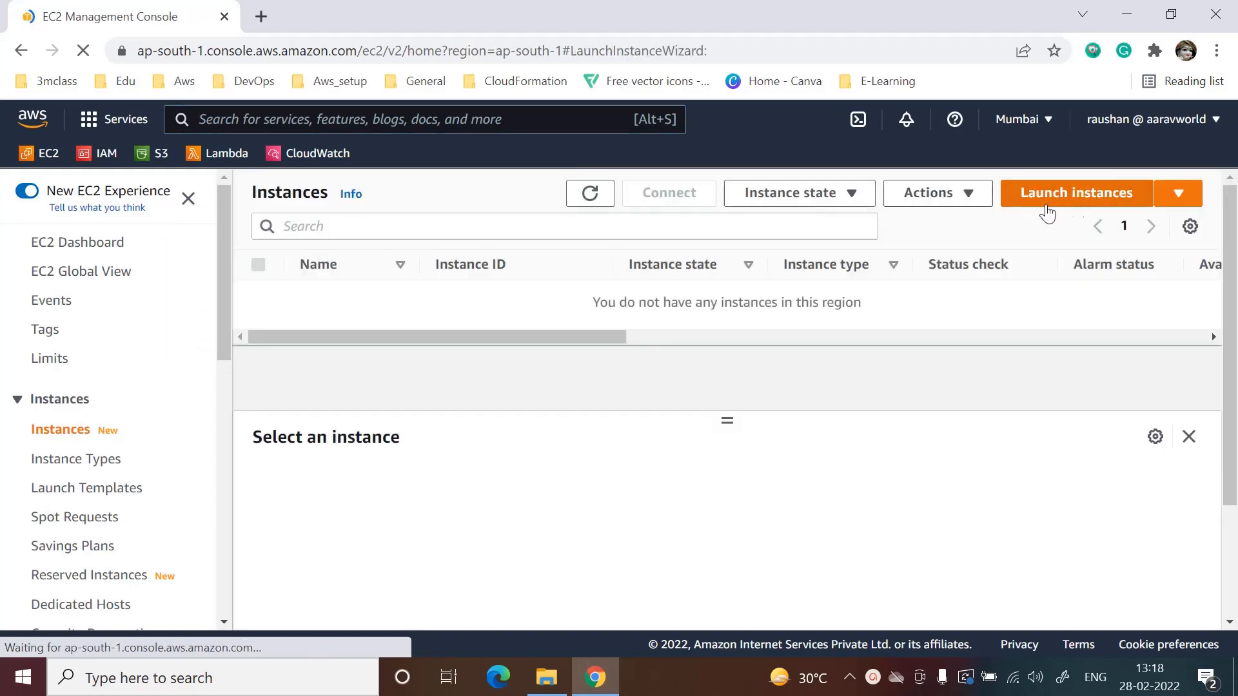
left_click(1076, 192)
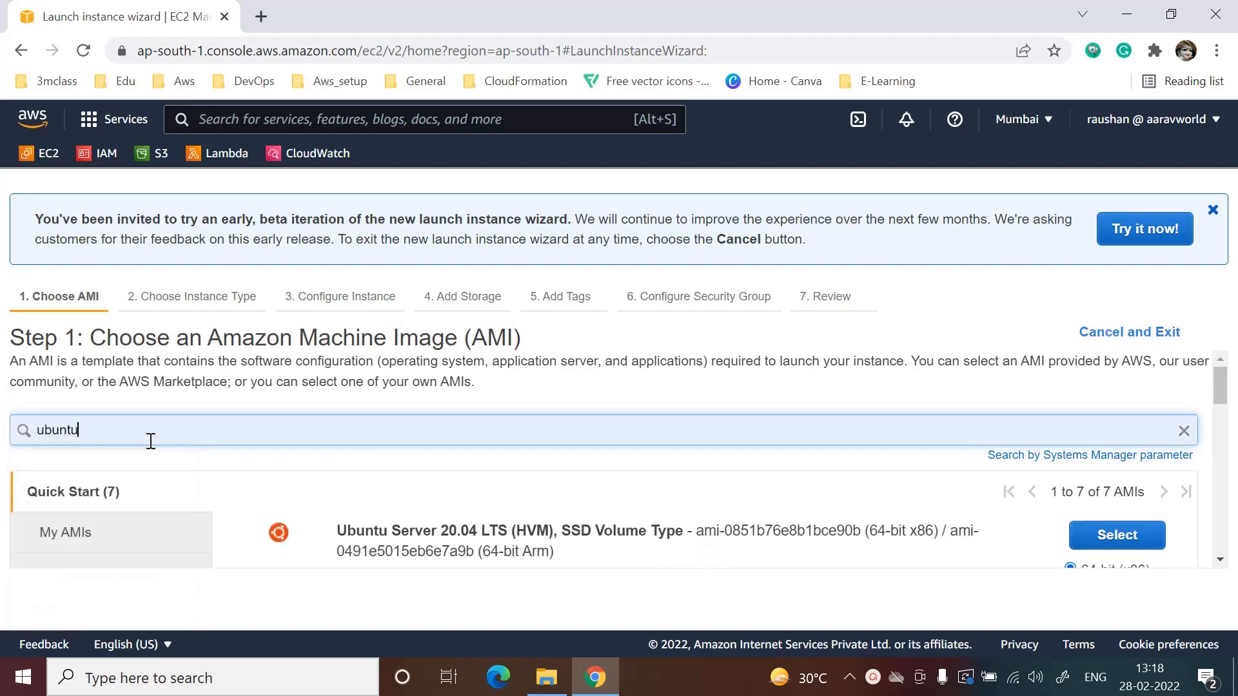
Step: Choose the Ubuntu Server 20.04 LTS image on a free-tier t2.micro instance type
left_click(1117, 534)
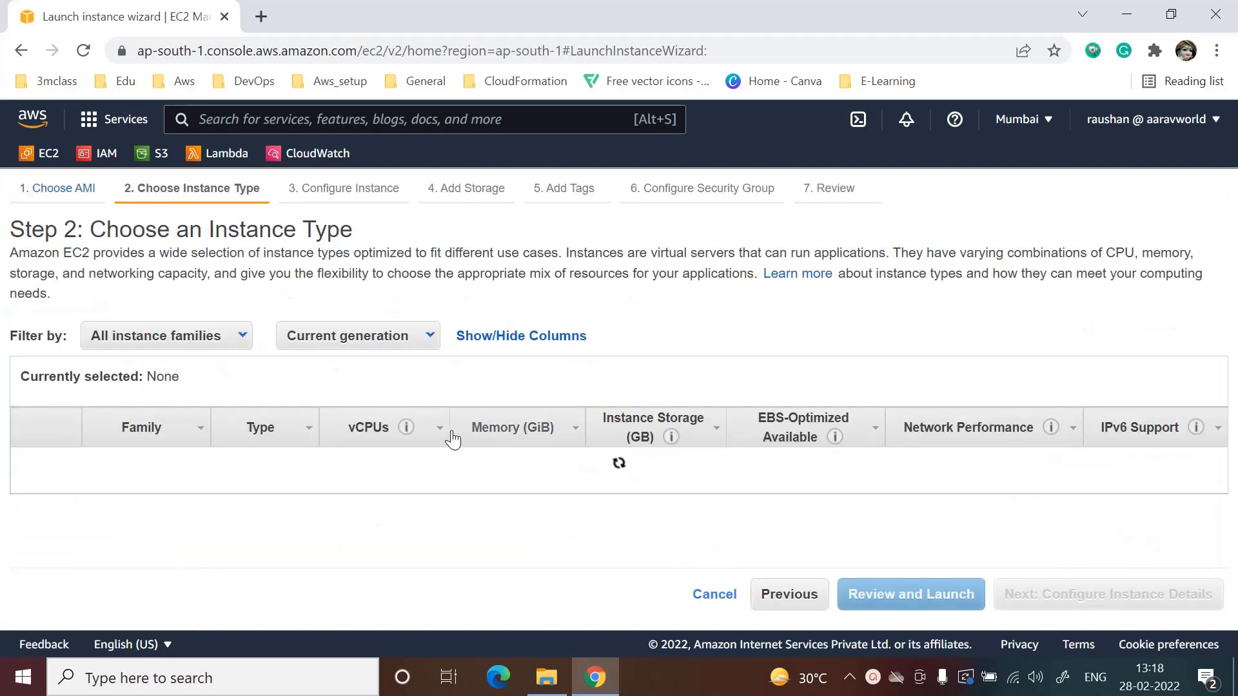
left_click(30, 434)
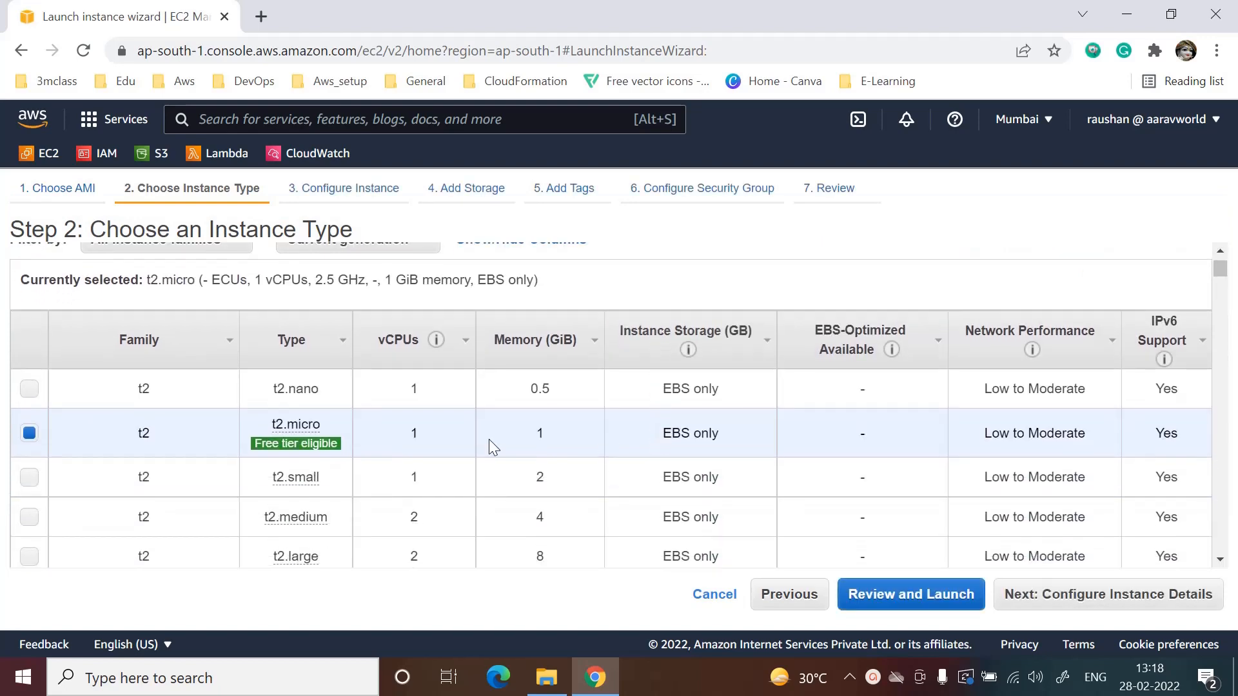
mouse_move(294, 442)
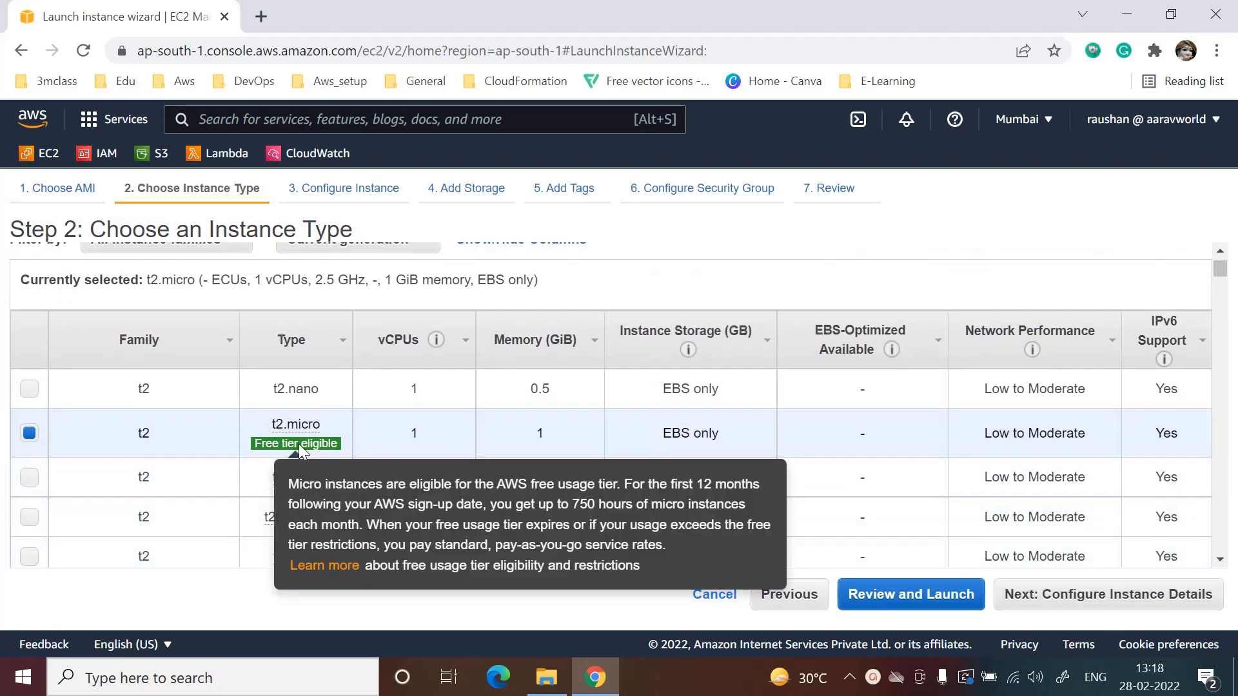
mouse_move(1127, 602)
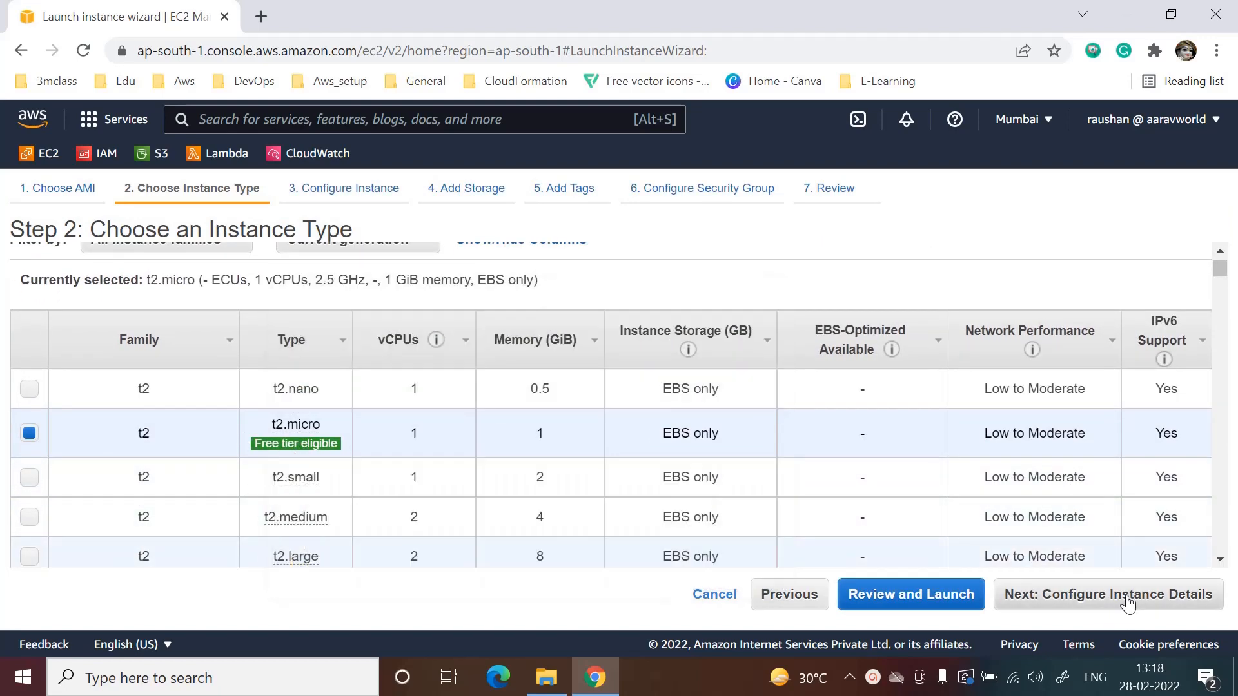
left_click(1106, 594)
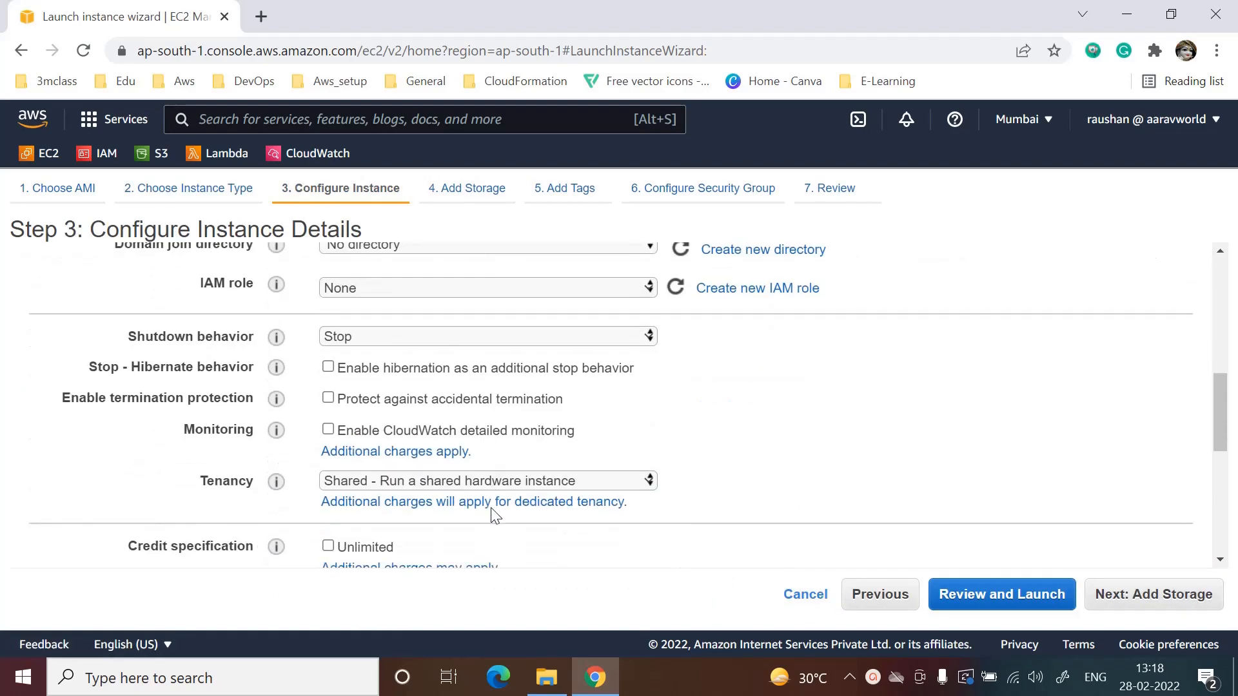
scroll("up", 3)
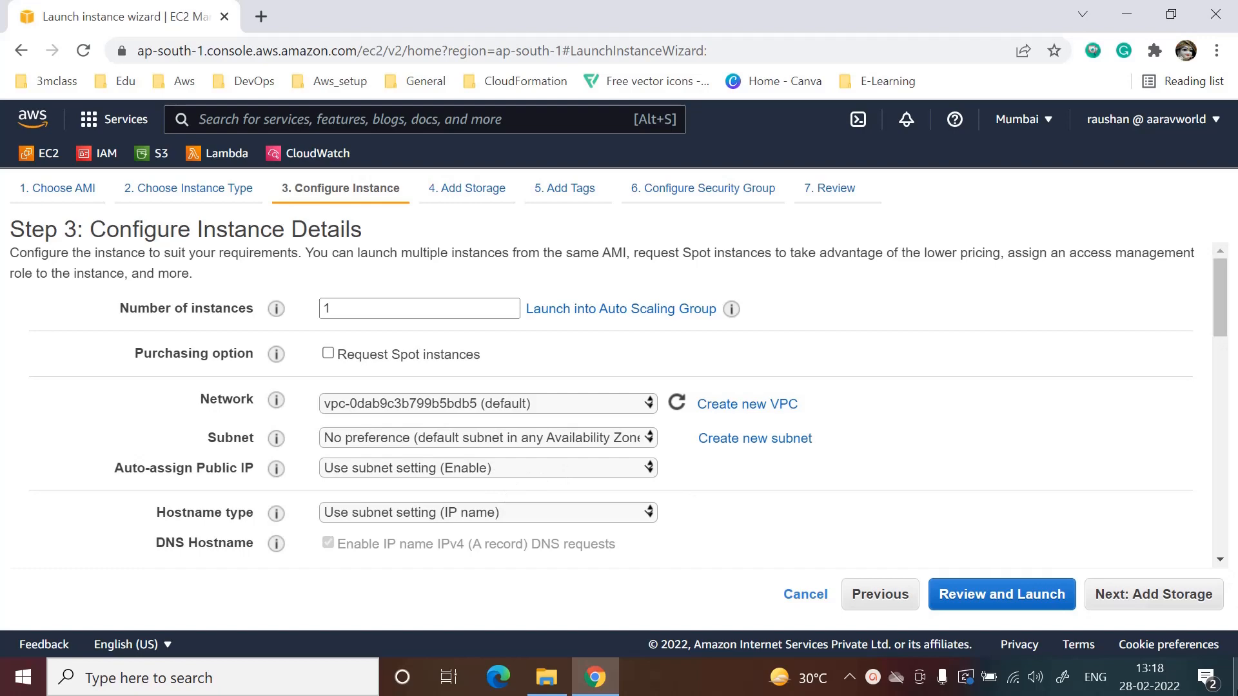
Step: Keep default storage, add a Name tag, and continue to the security group step
left_click(1151, 593)
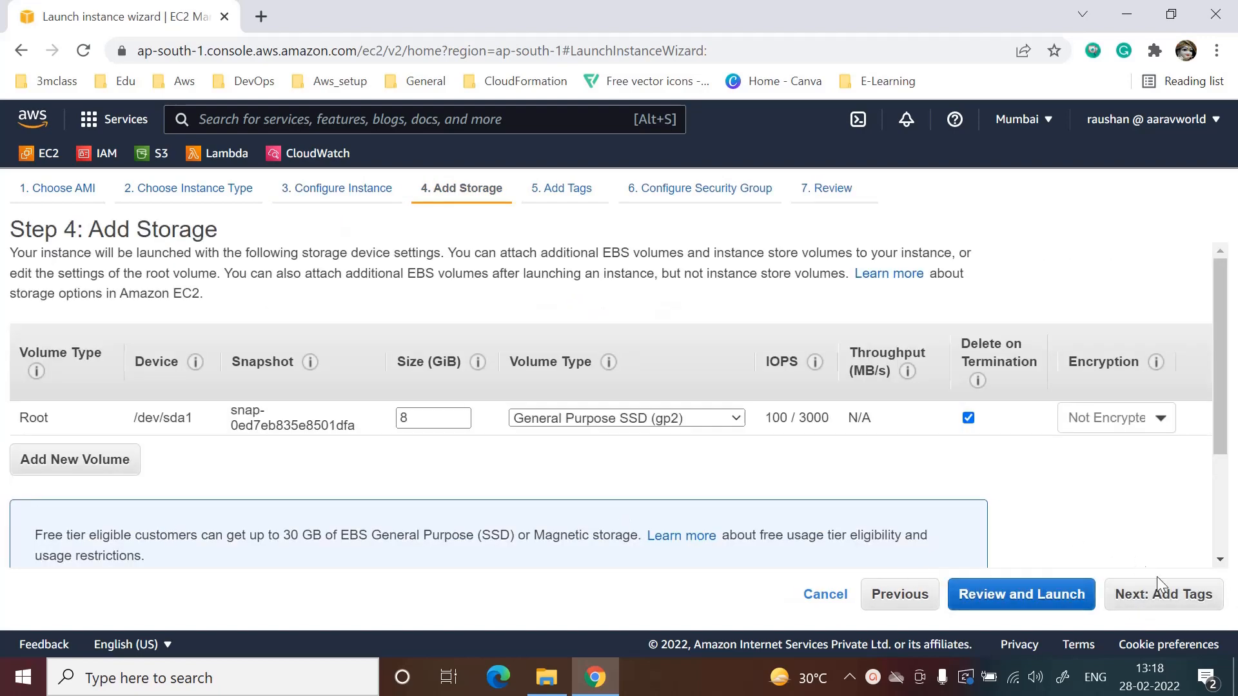
left_click(1162, 593)
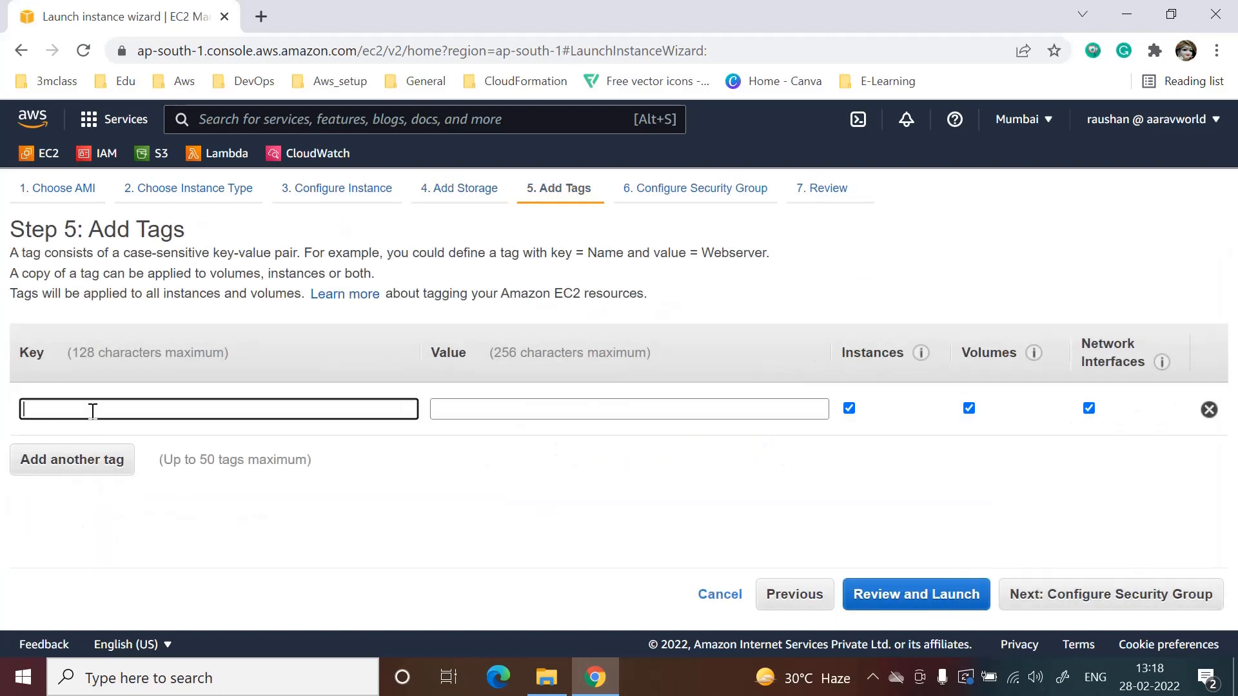
type("d")
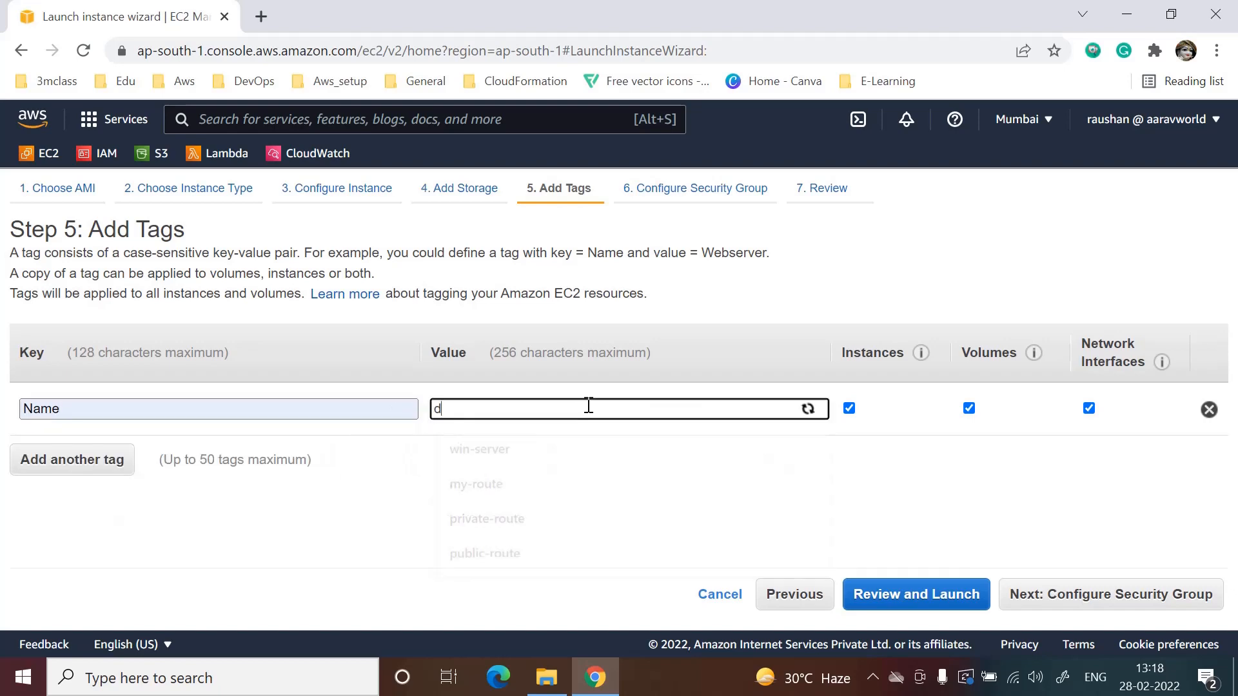
left_click(1110, 593)
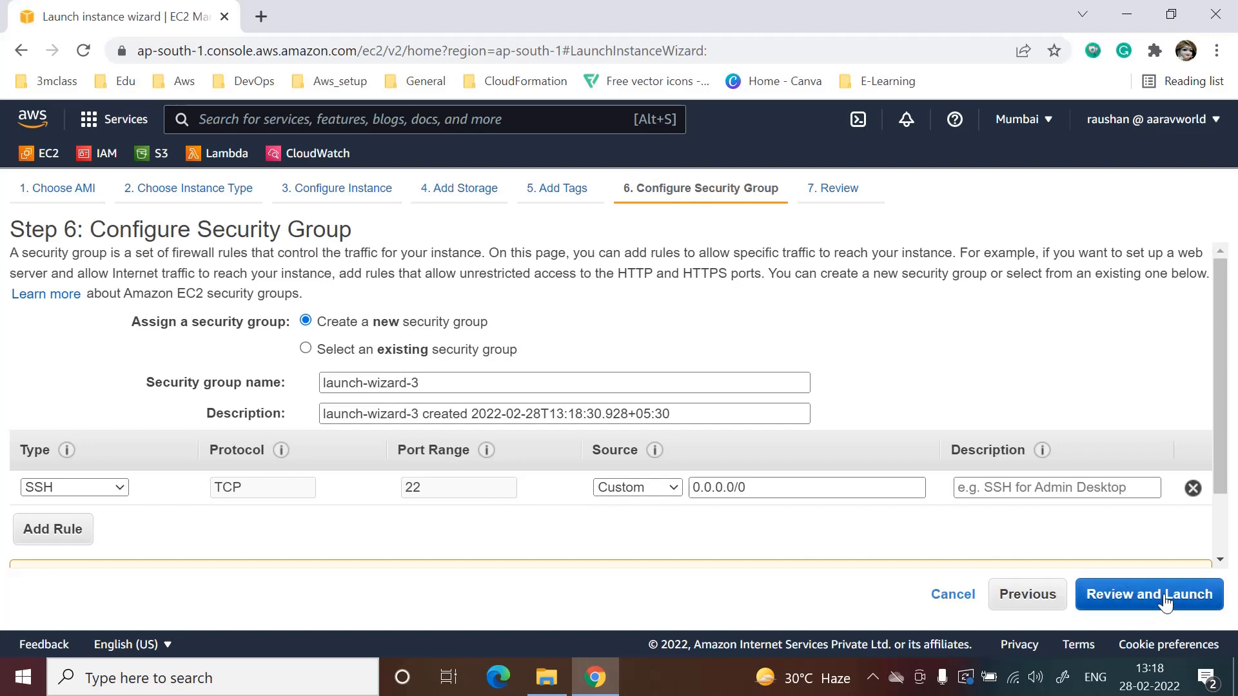
Step: Review the launch settings and choose to create a new key pair
left_click(1147, 593)
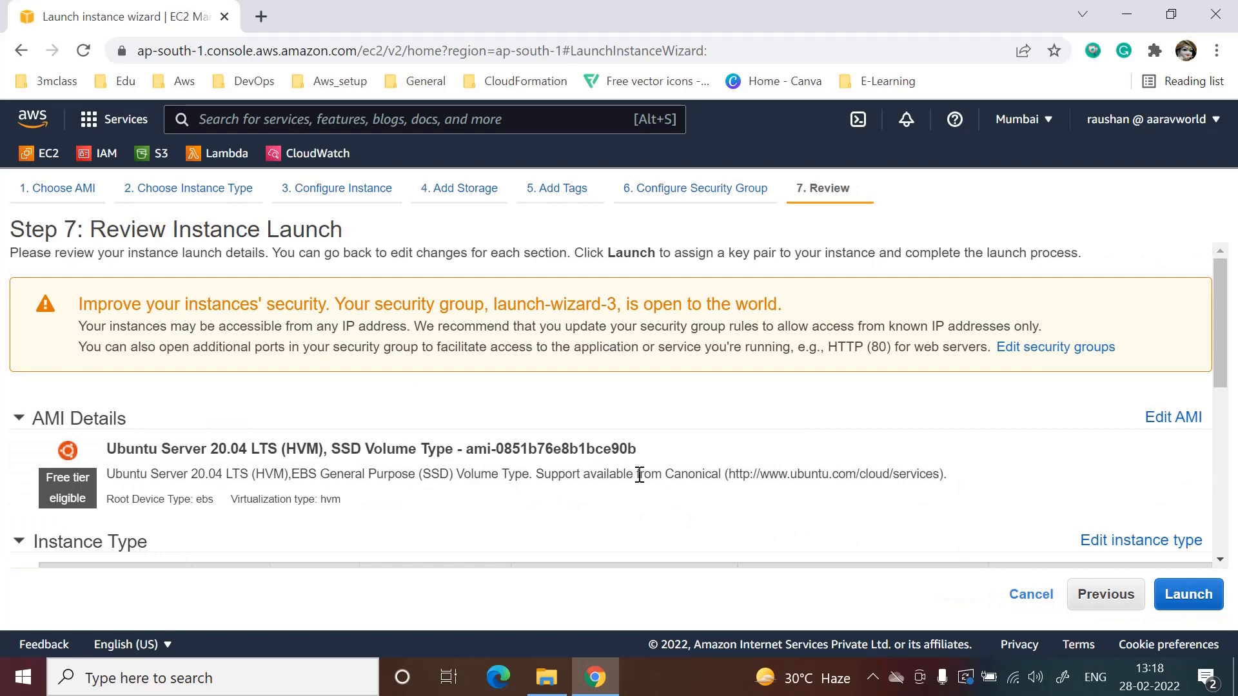
left_click(1188, 593)
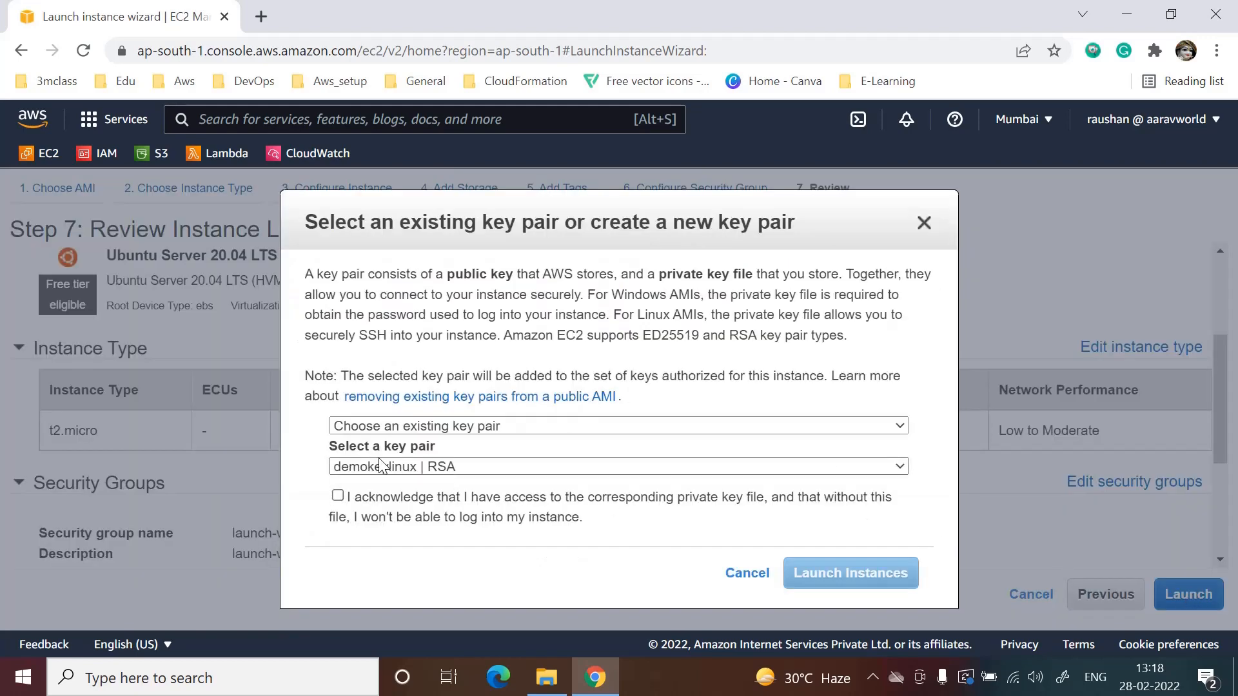
left_click(617, 425)
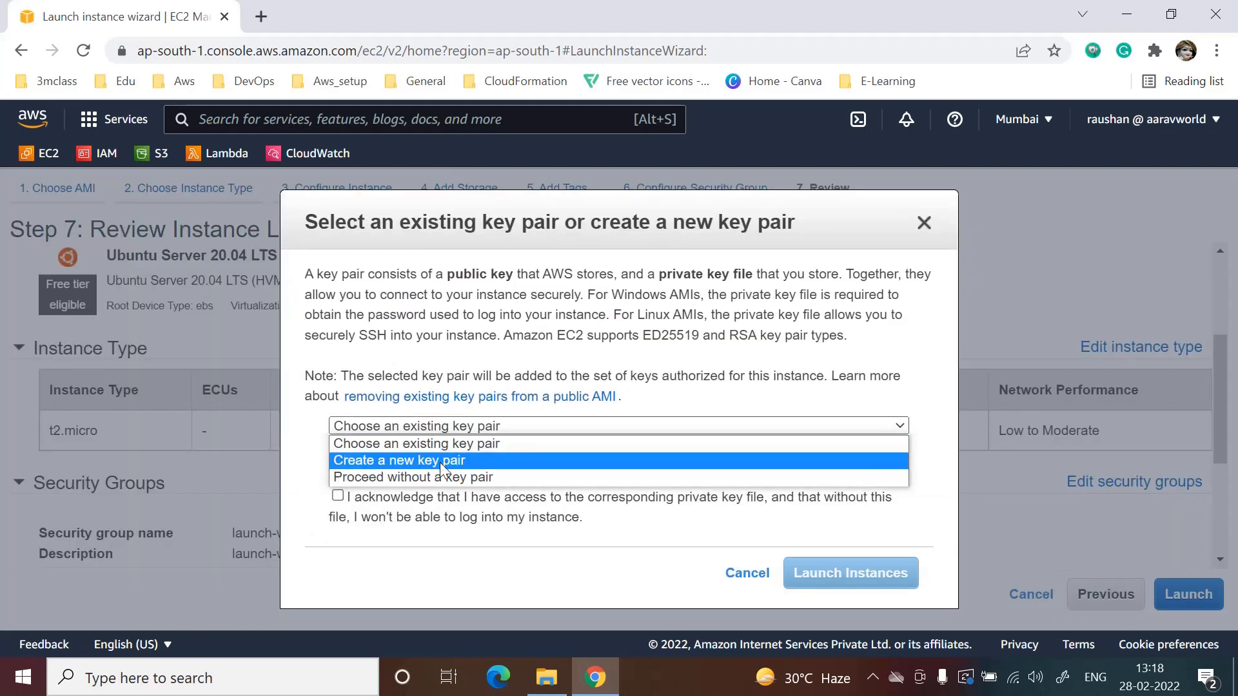
left_click(398, 460)
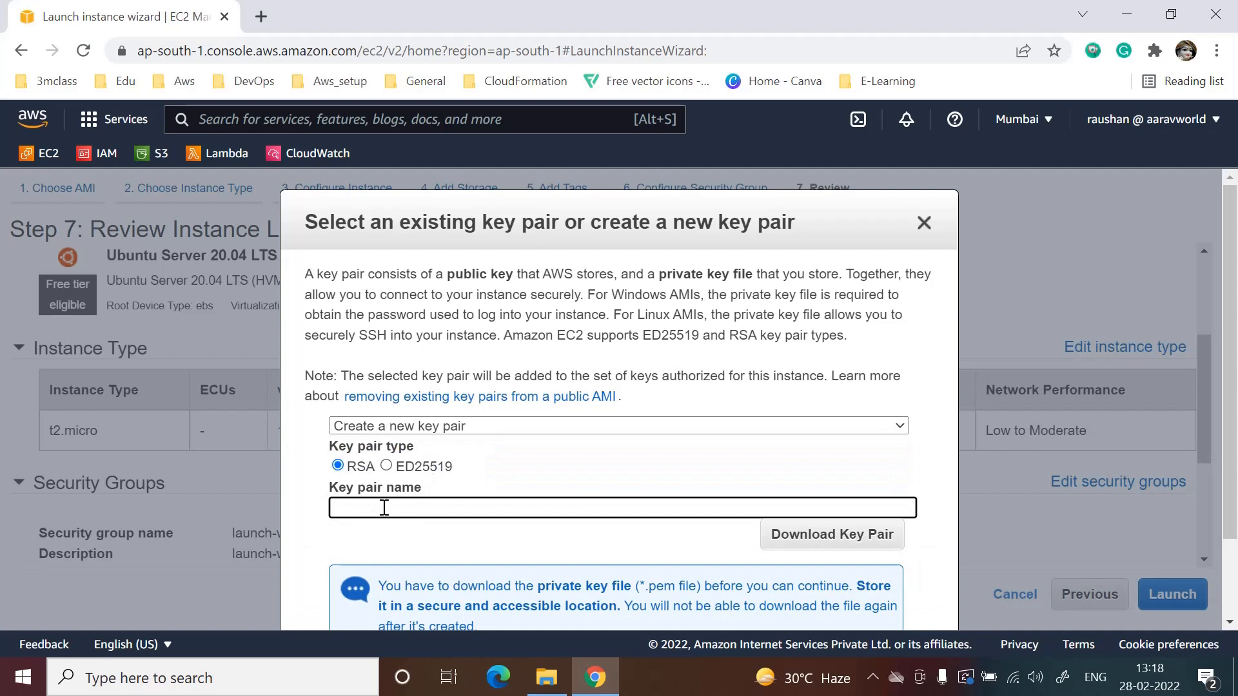
Step: Name the key pair ubuntukeycmd, download its .pem file, and launch the instance
type("cm")
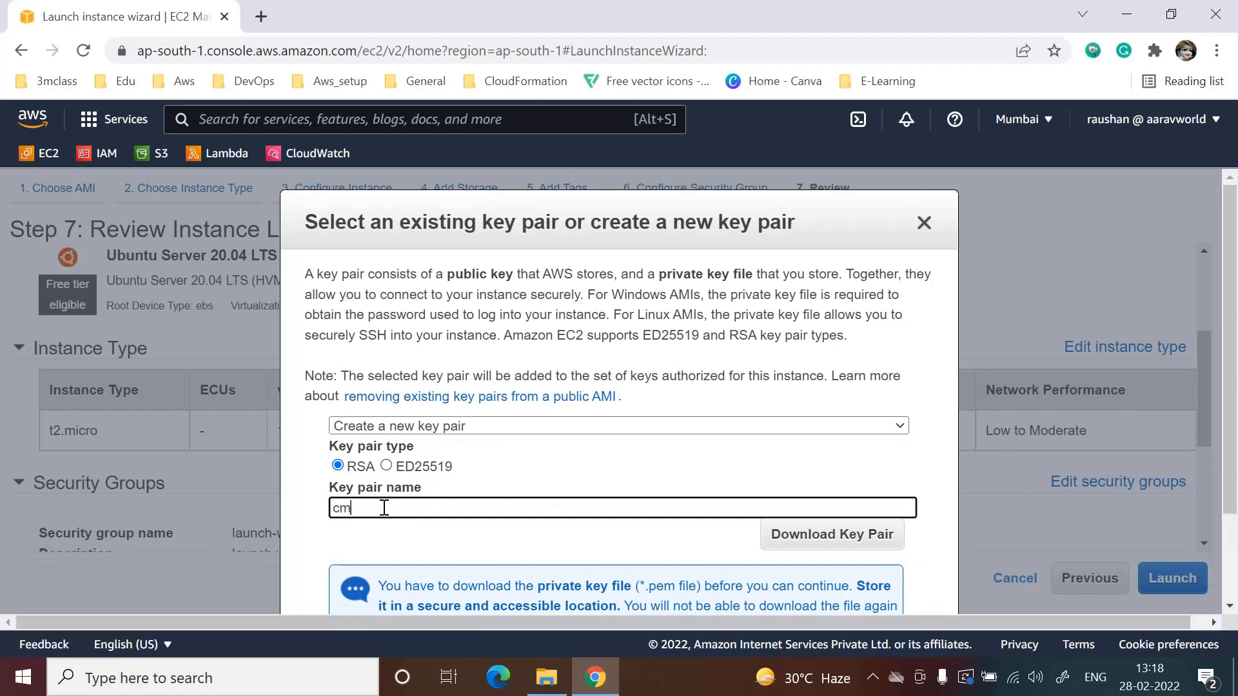
type("dk")
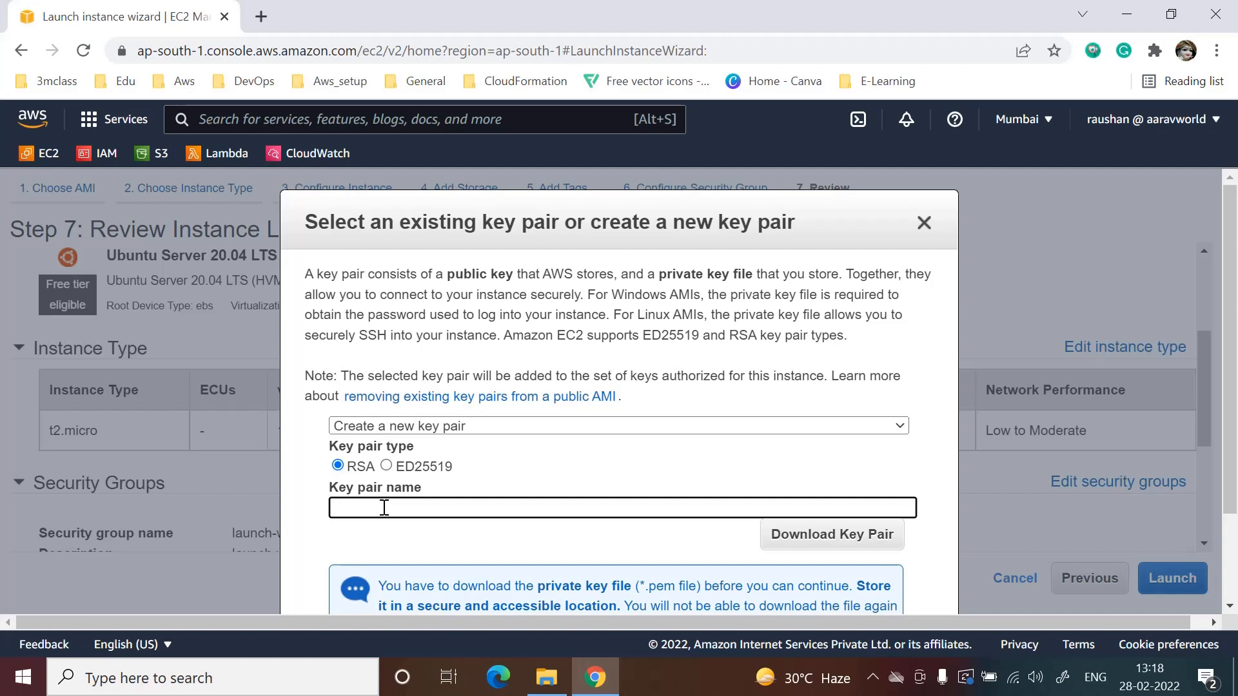
type("ubuntu")
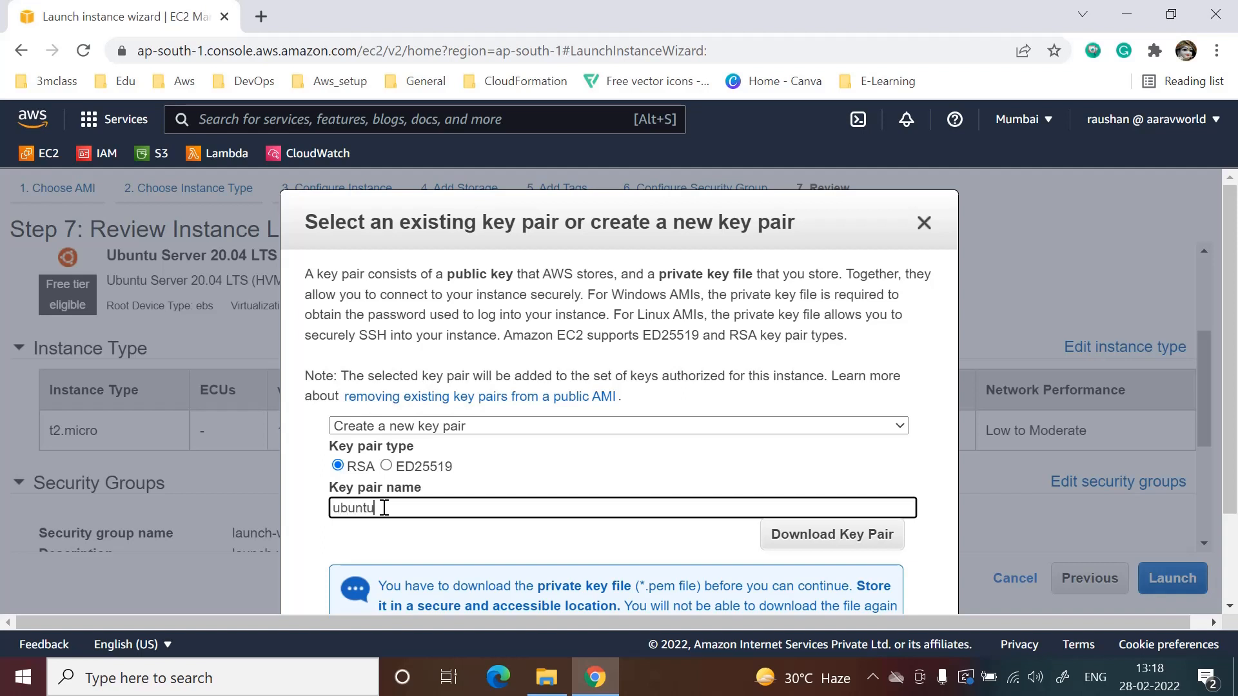
type("keycmd")
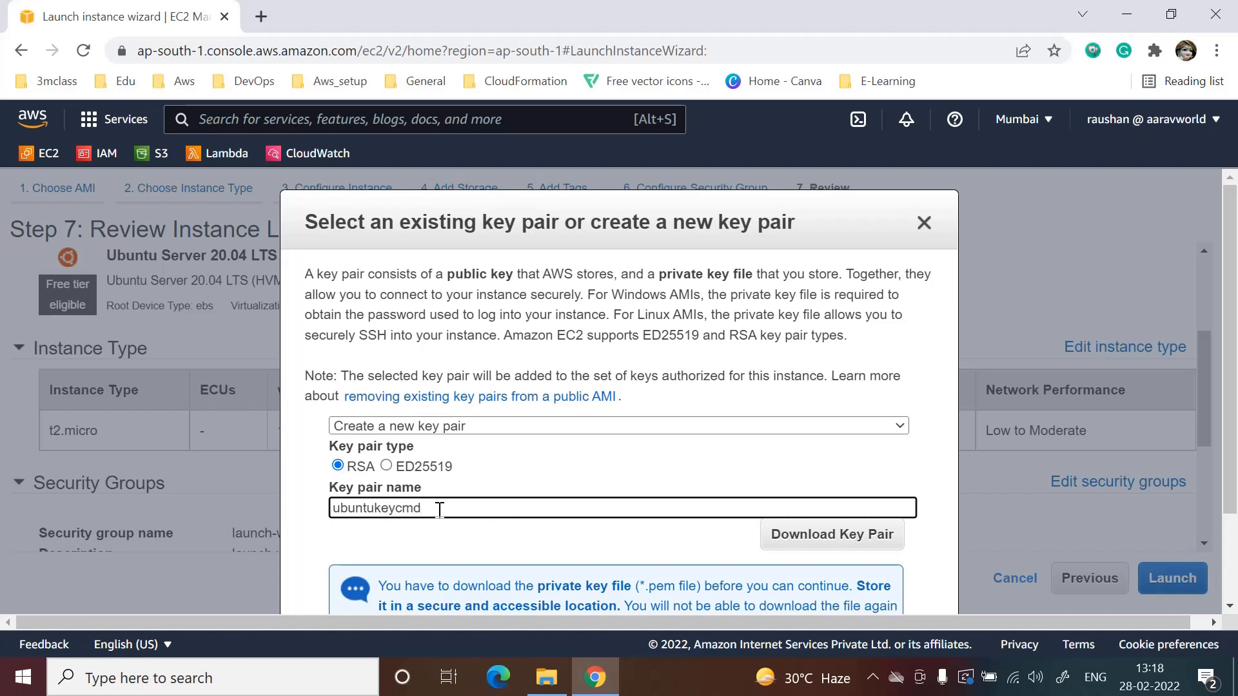
double_click(375, 508)
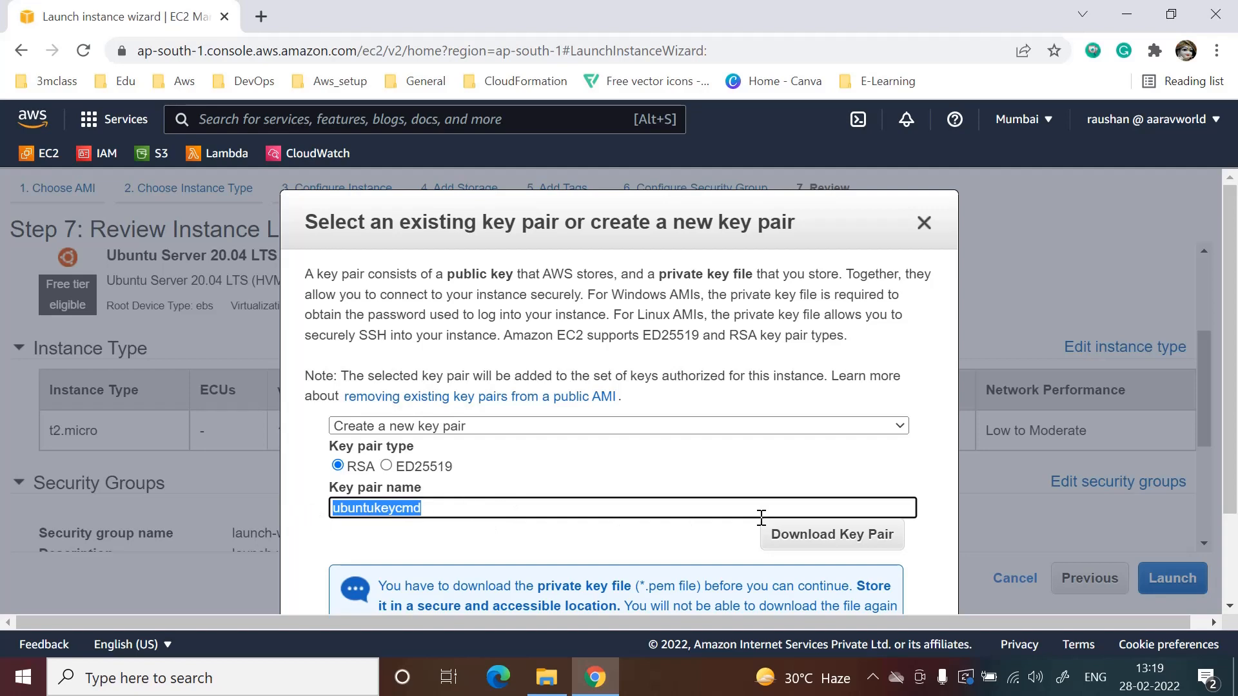
left_click(831, 534)
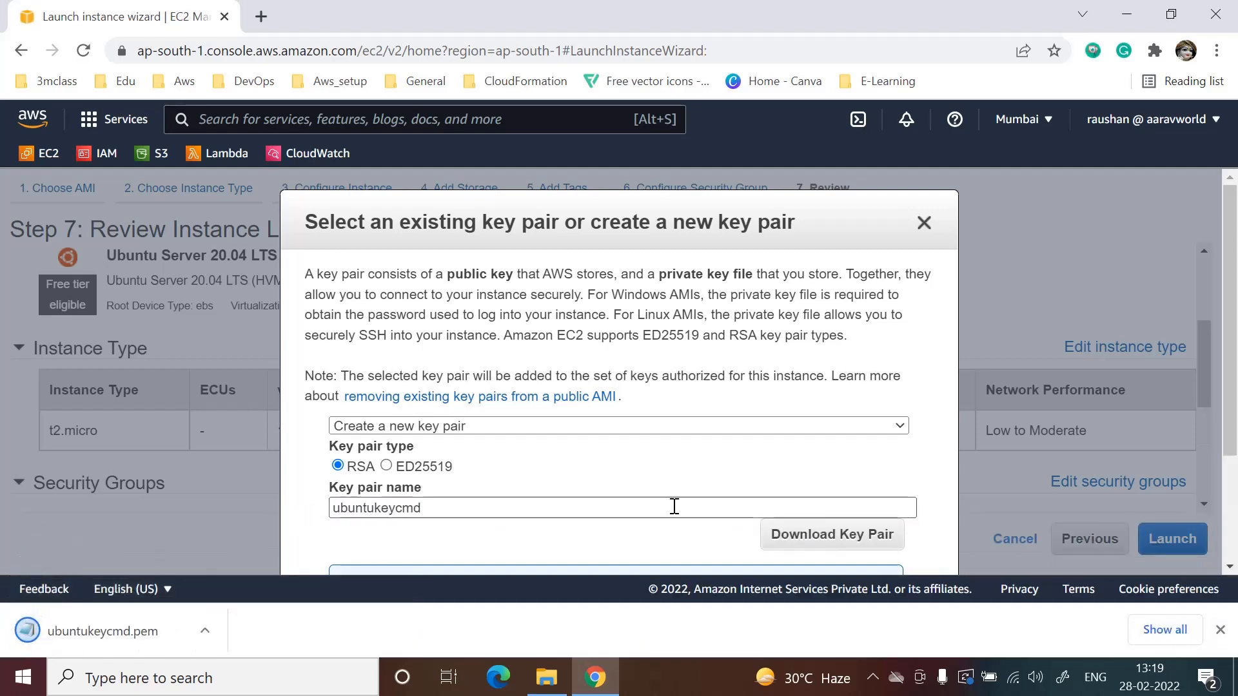
left_click(1172, 539)
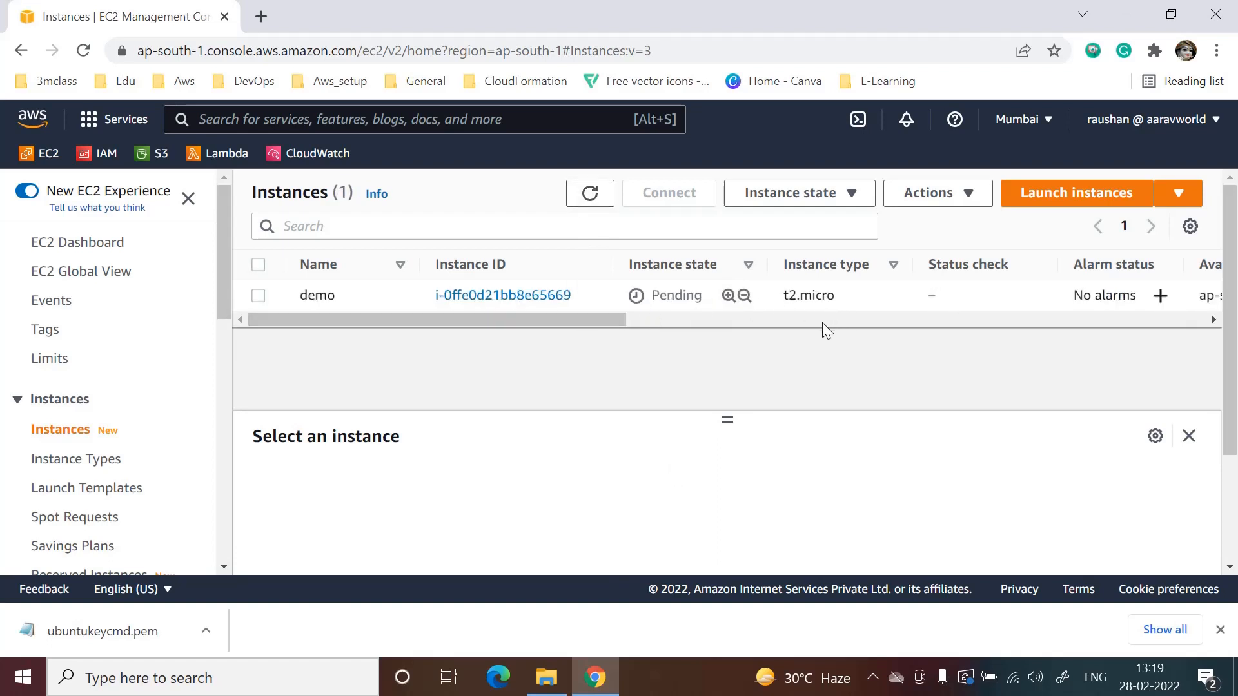
mouse_move(804, 355)
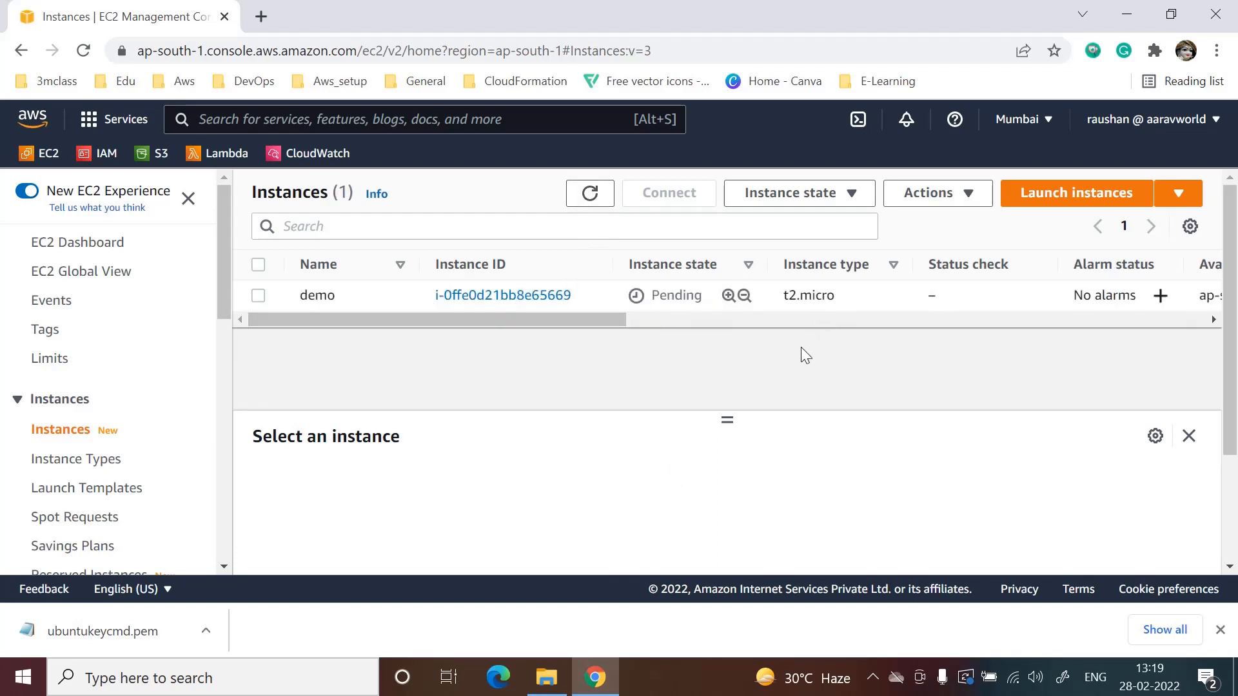
mouse_move(802, 354)
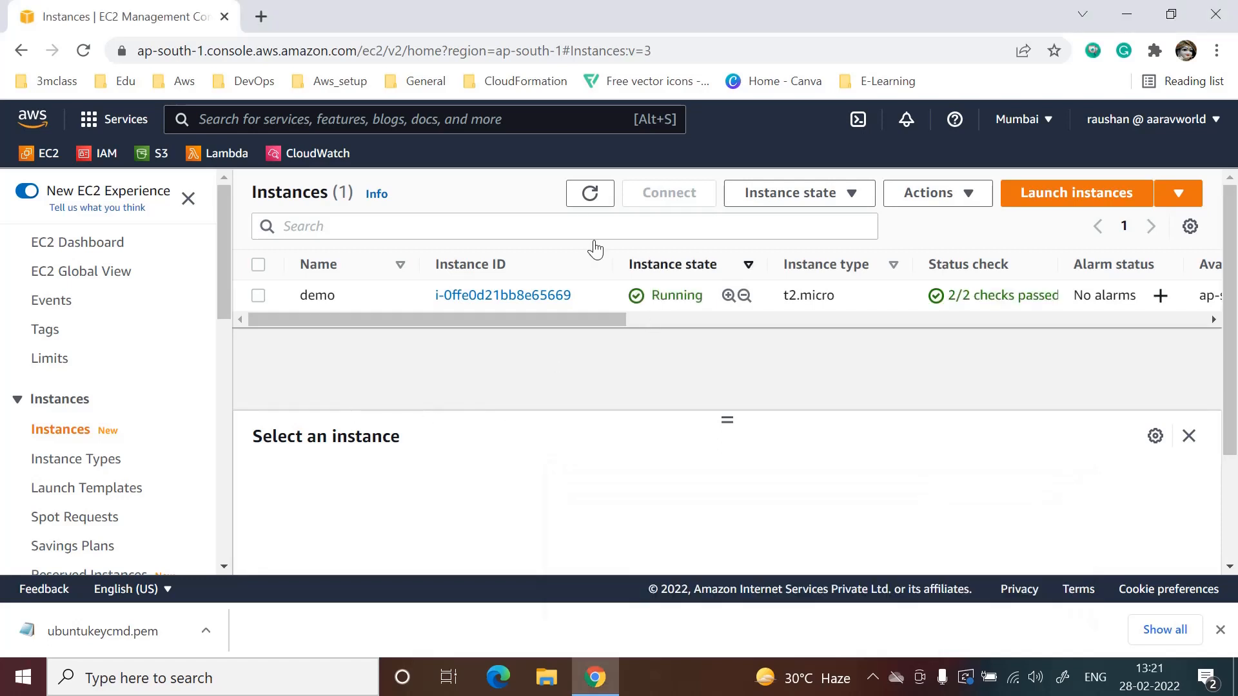
Step: Show the demo instance's details and locate ubuntukeycmd.pem in the Downloads folder
double_click(956, 295)
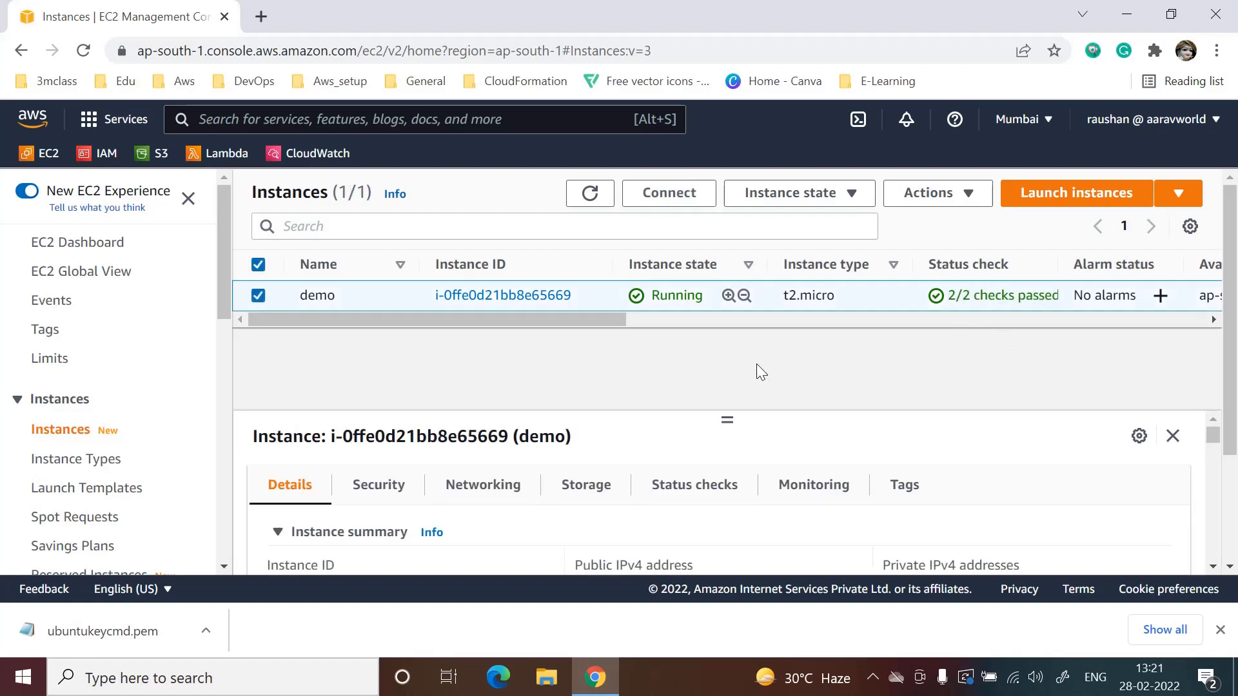
mouse_move(587, 389)
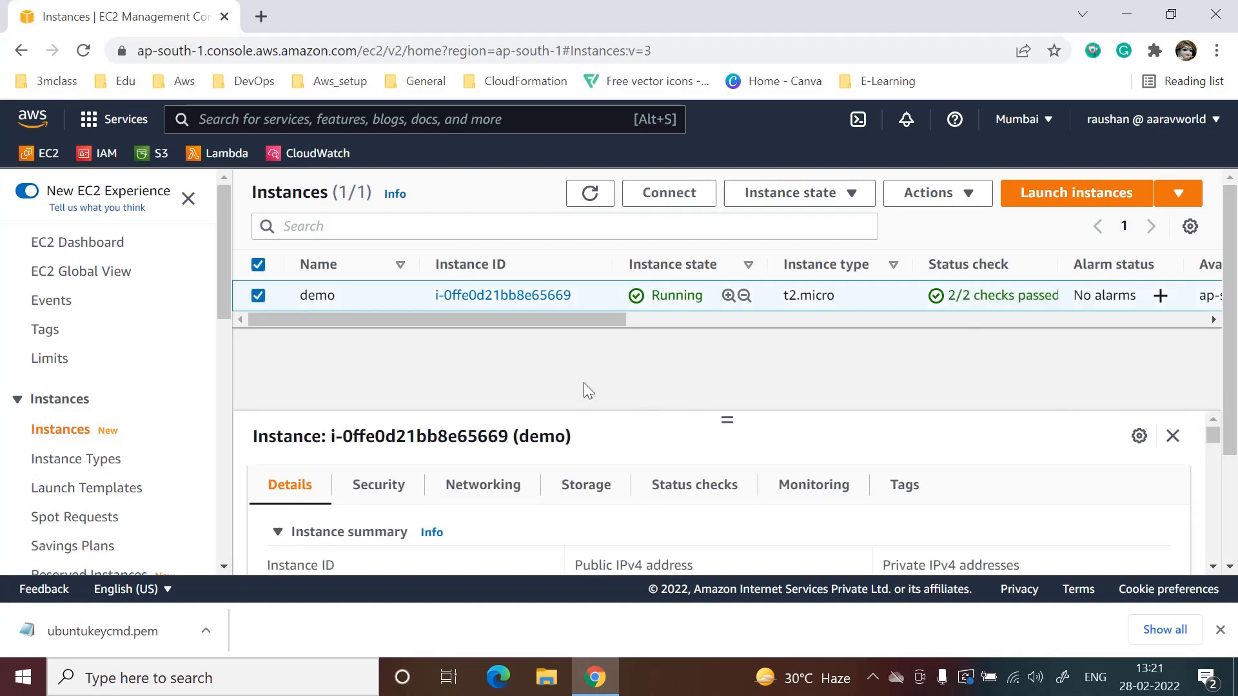
mouse_move(263, 561)
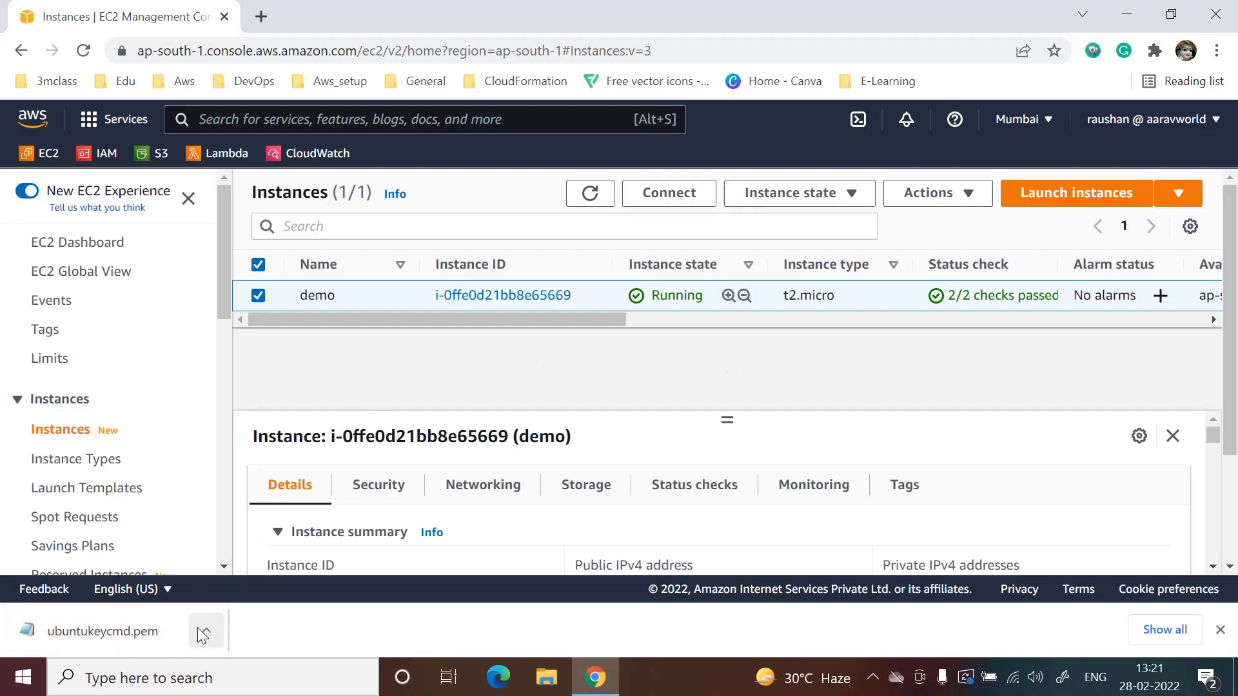
left_click(205, 631)
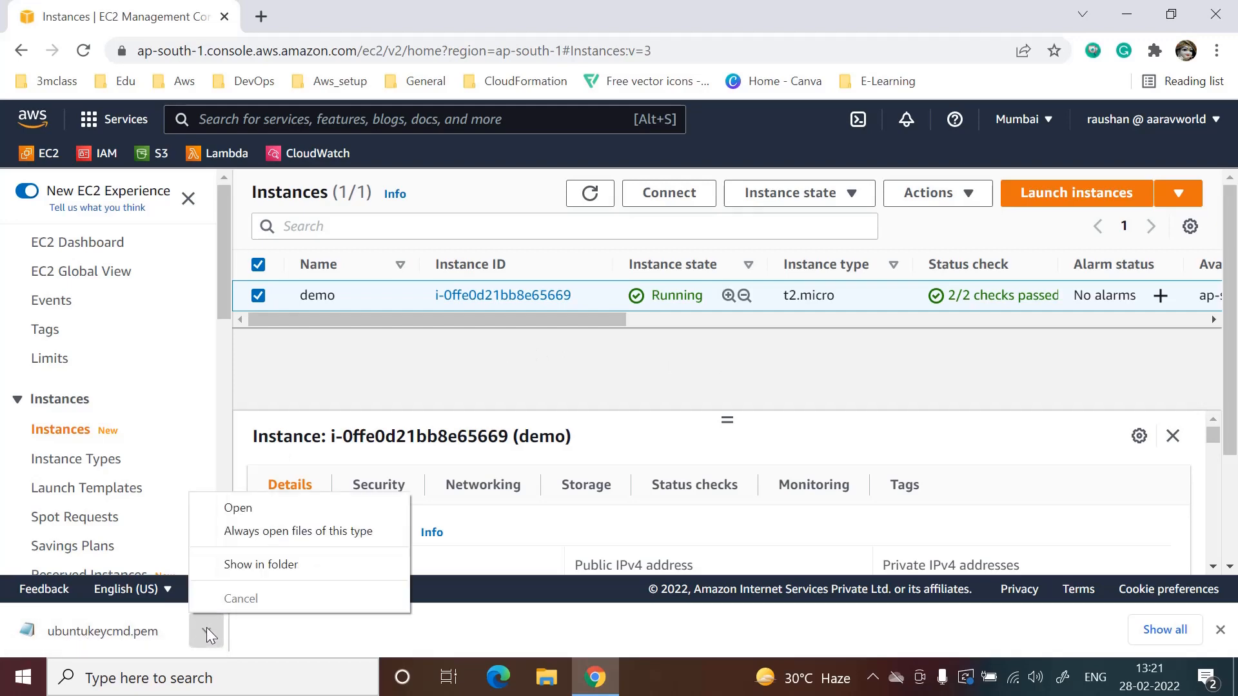
left_click(260, 563)
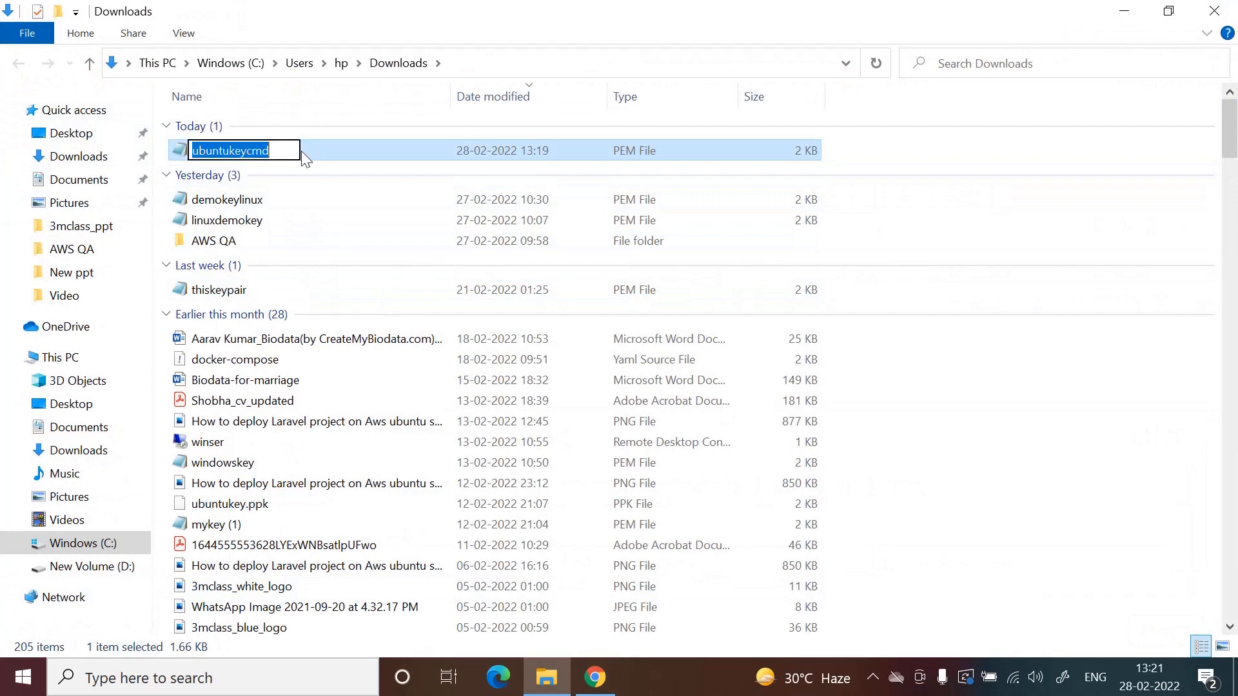
mouse_move(365, 156)
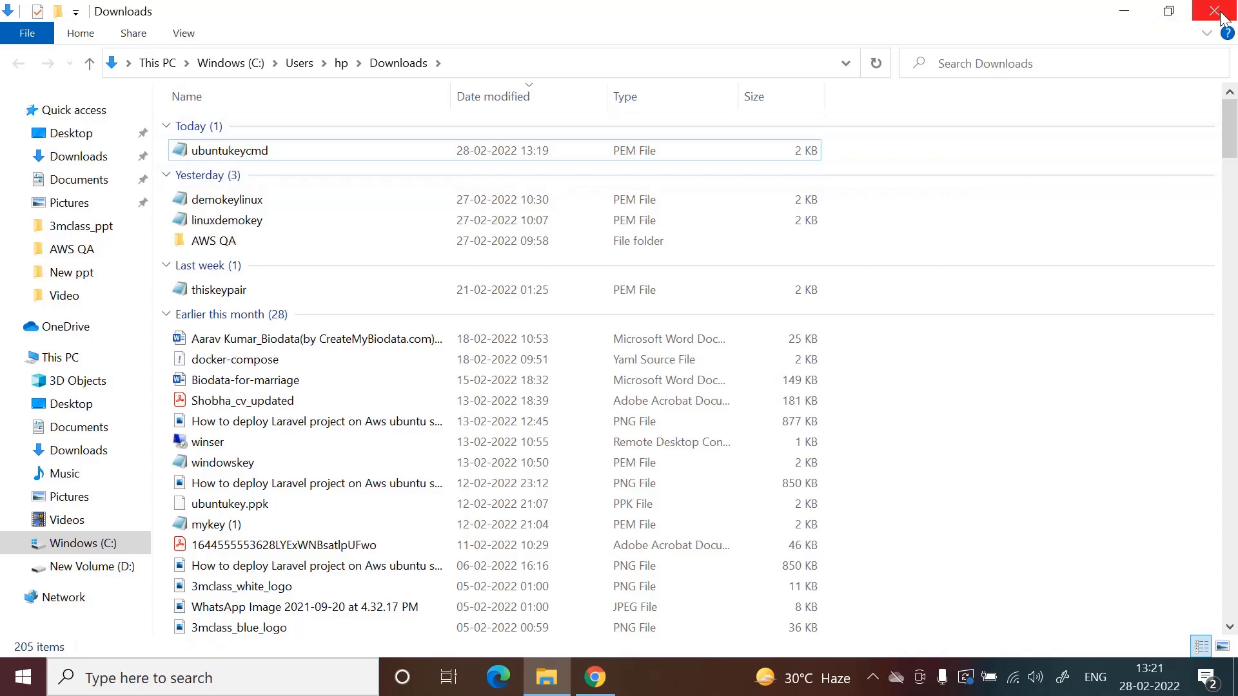
left_click(594, 677)
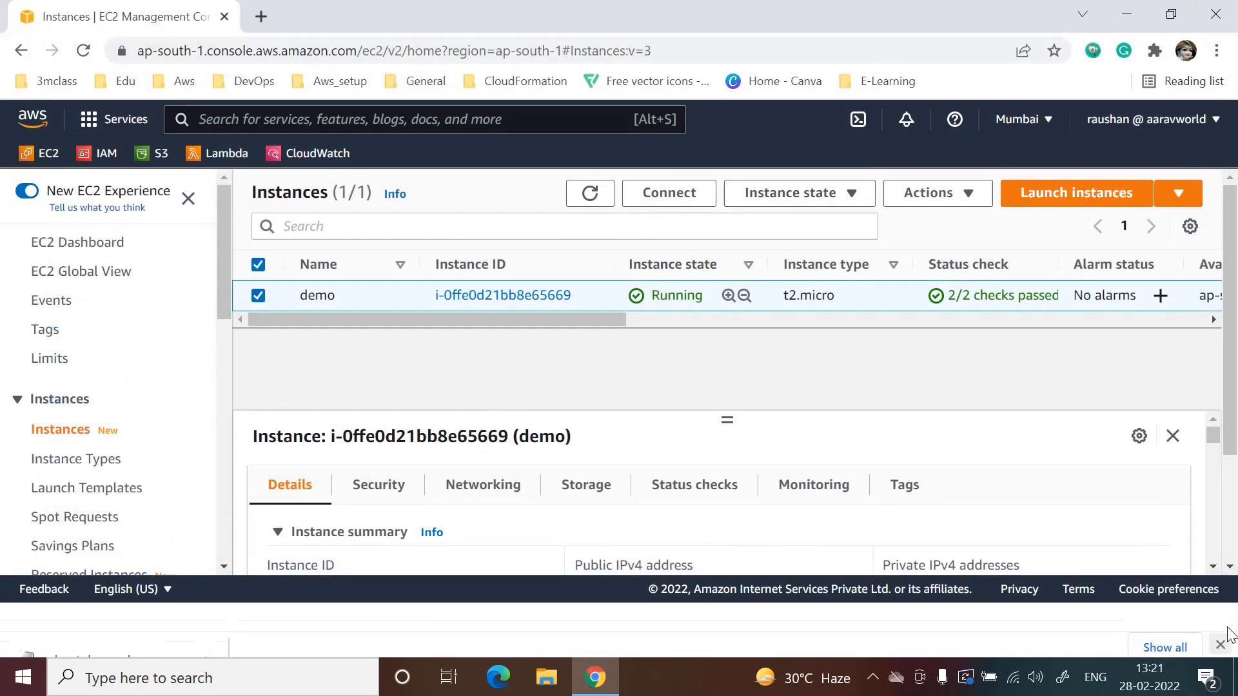
Step: Launch Command Prompt from the Start menu search for cm
left_click(22, 677)
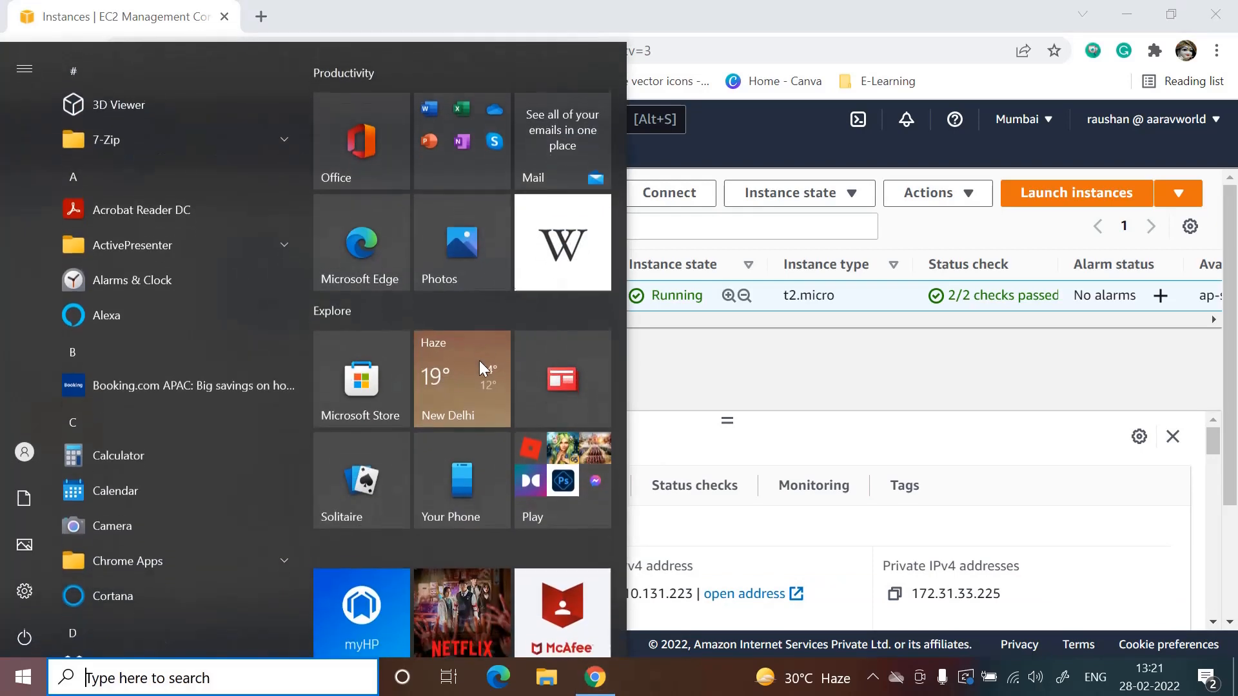
type("cm")
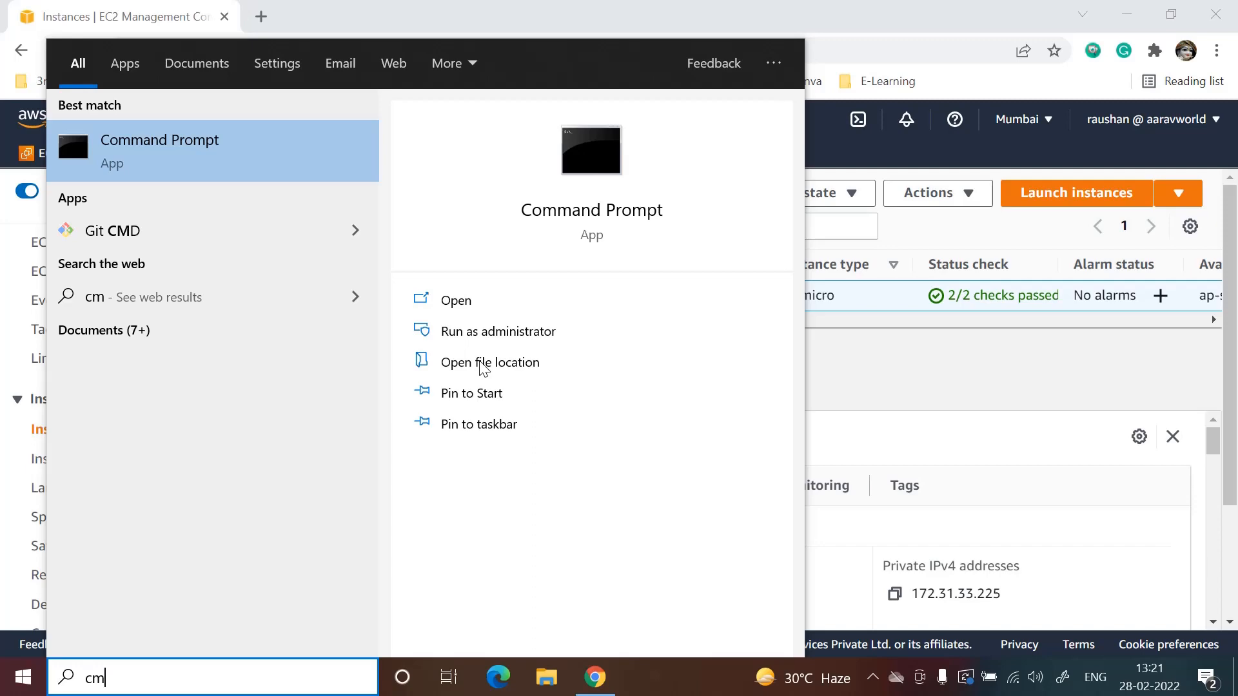
left_click(455, 300)
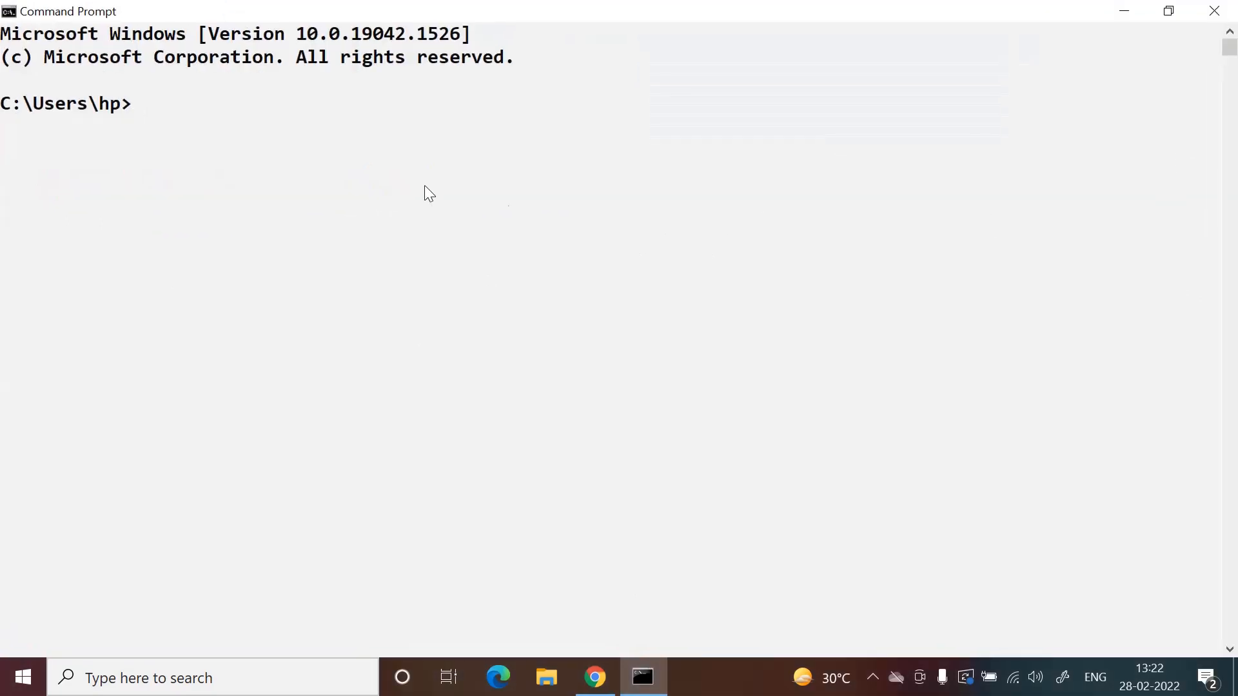
Step: Change the working directory to Downloads with cd
type("c")
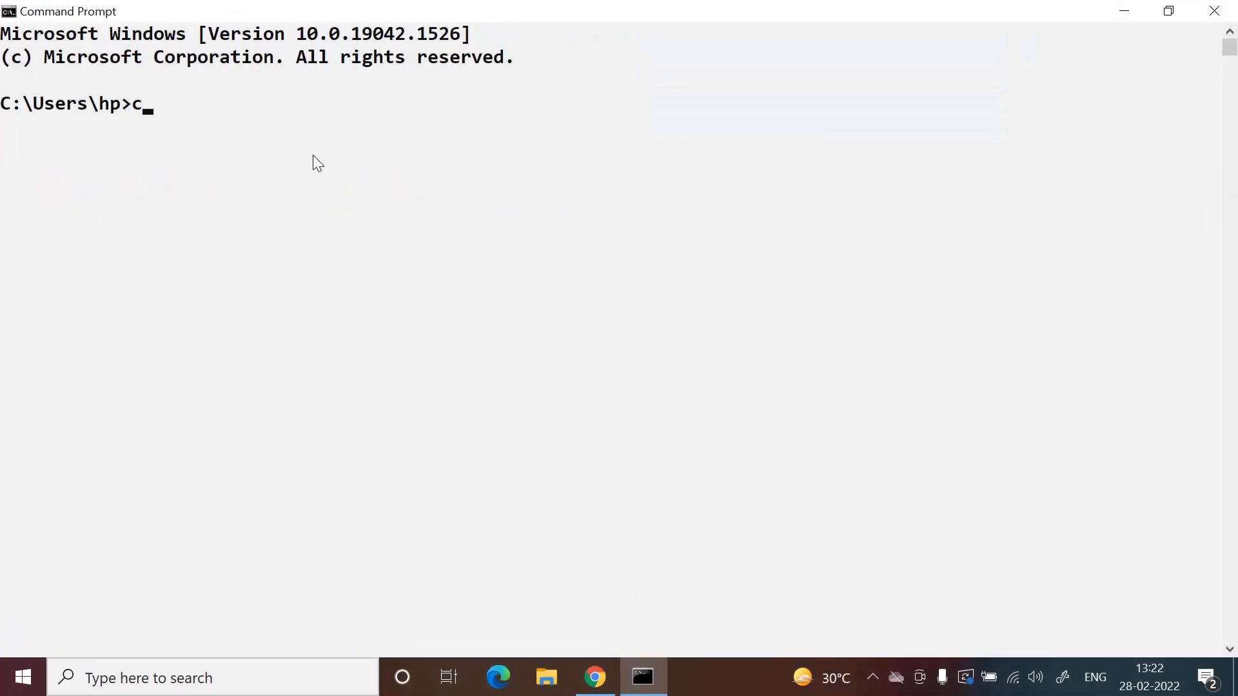
type("d")
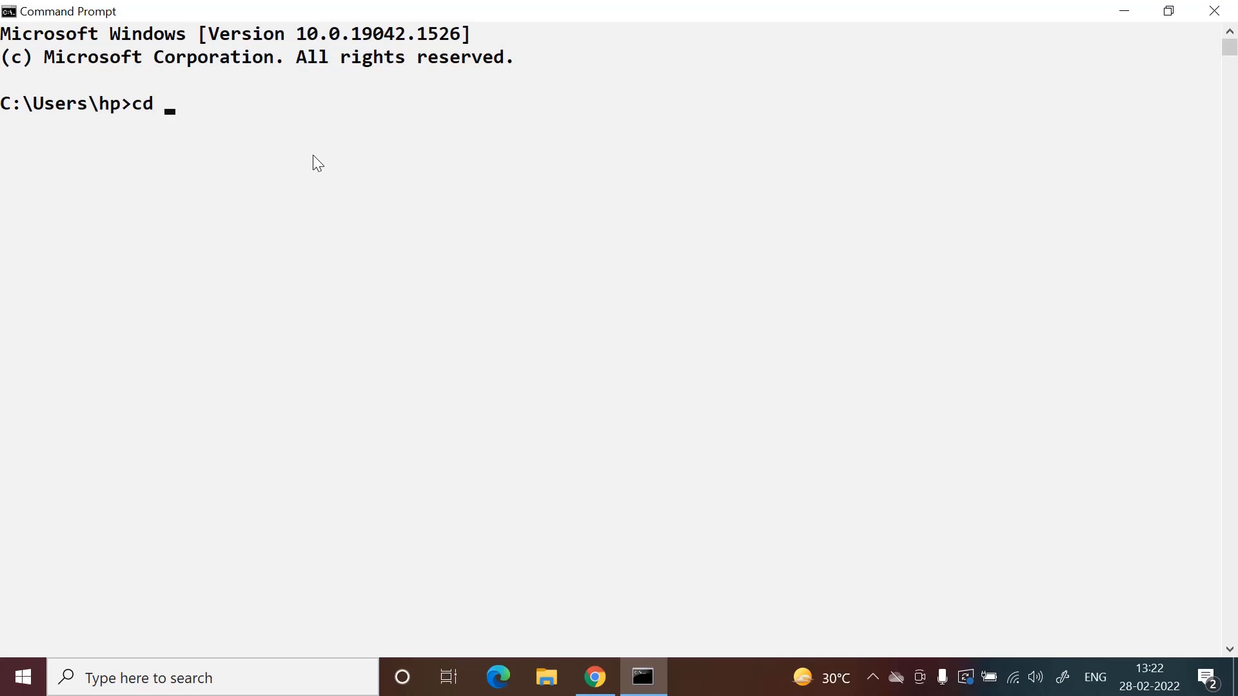
type("Down")
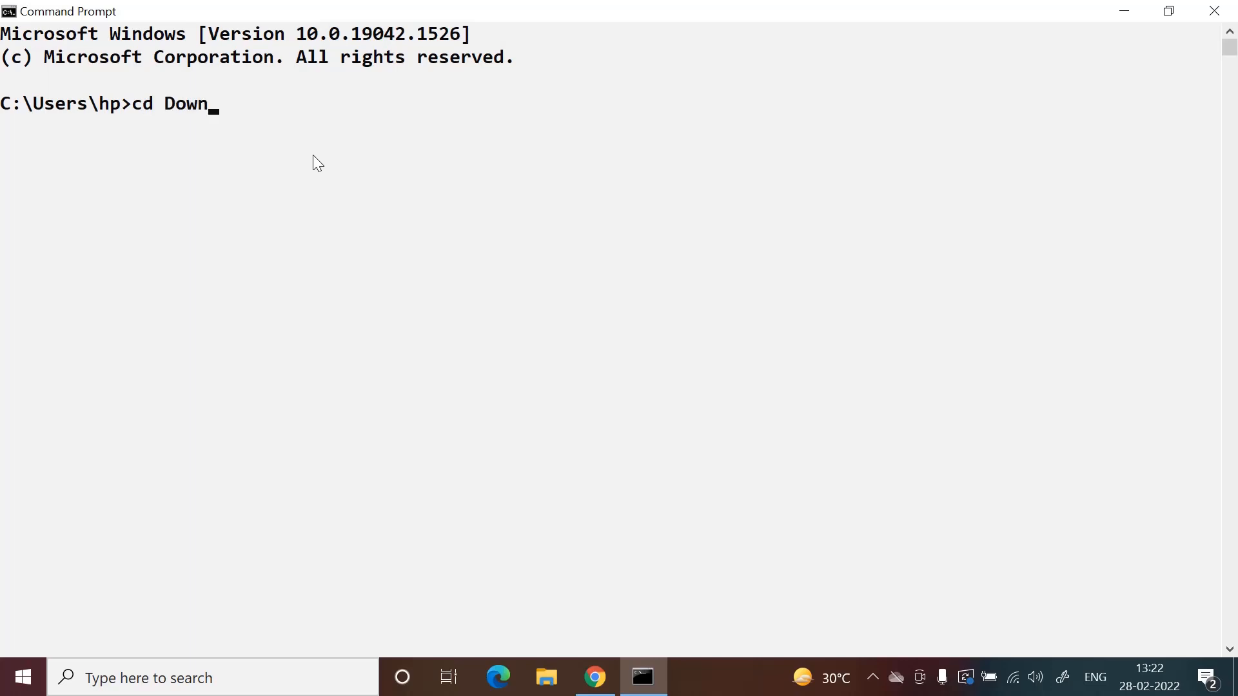
type("loads")
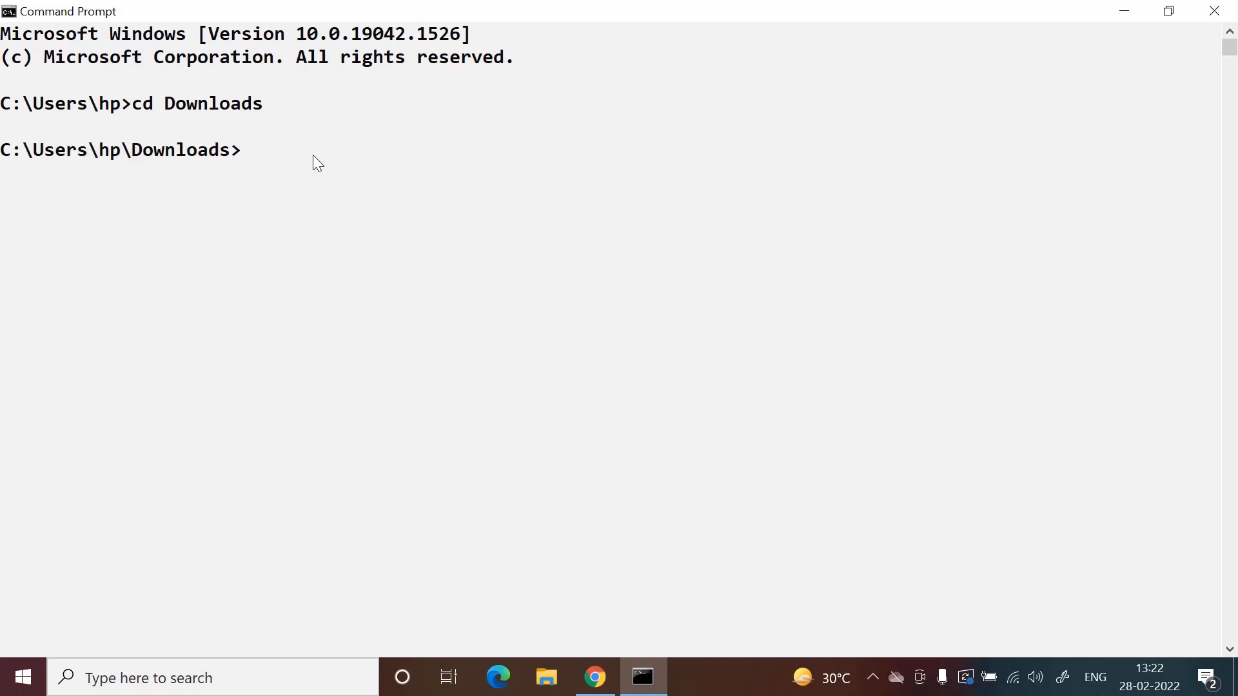
mouse_move(139, 154)
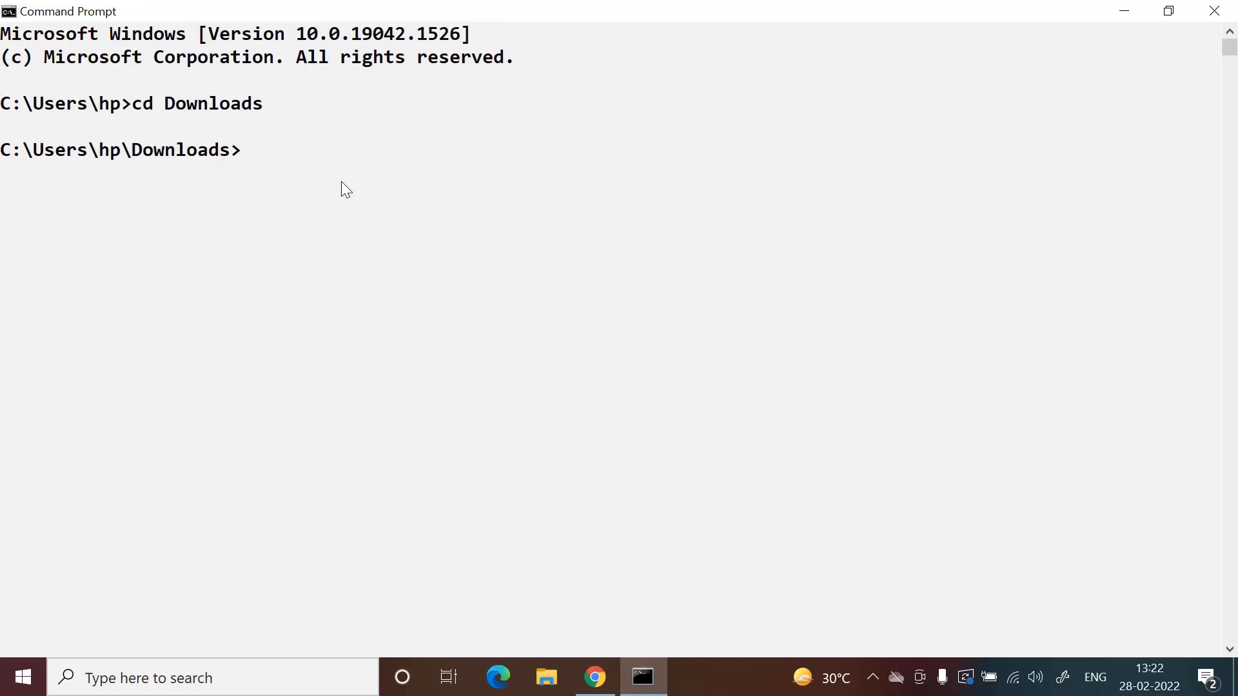
Step: Enter ssh -i "ubuntukeycmd.pem" ubuntu@ ready for the instance address
type("ssh")
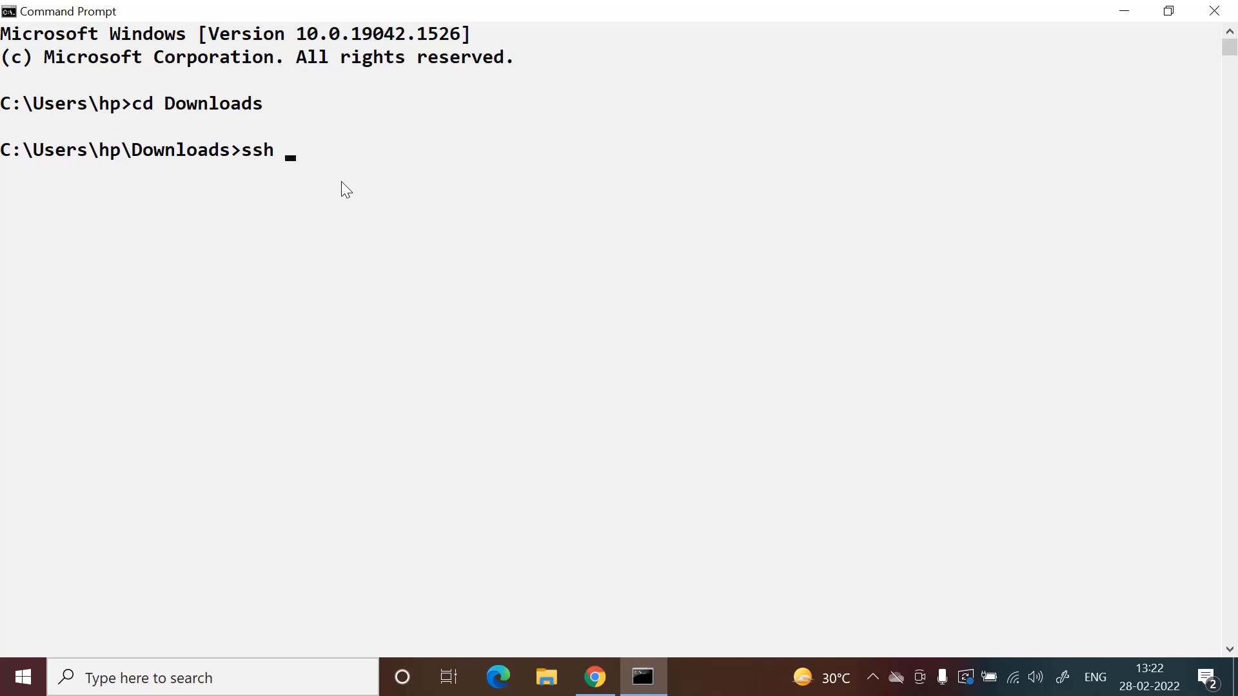
type("-i")
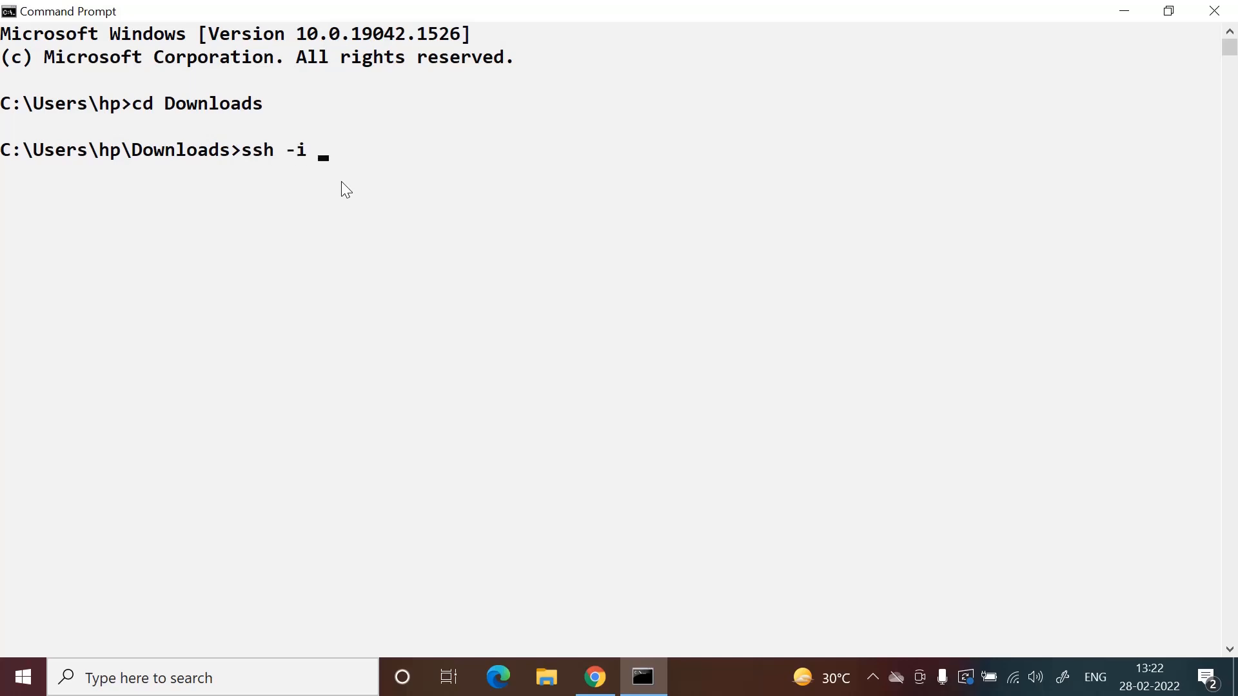
type("\"")
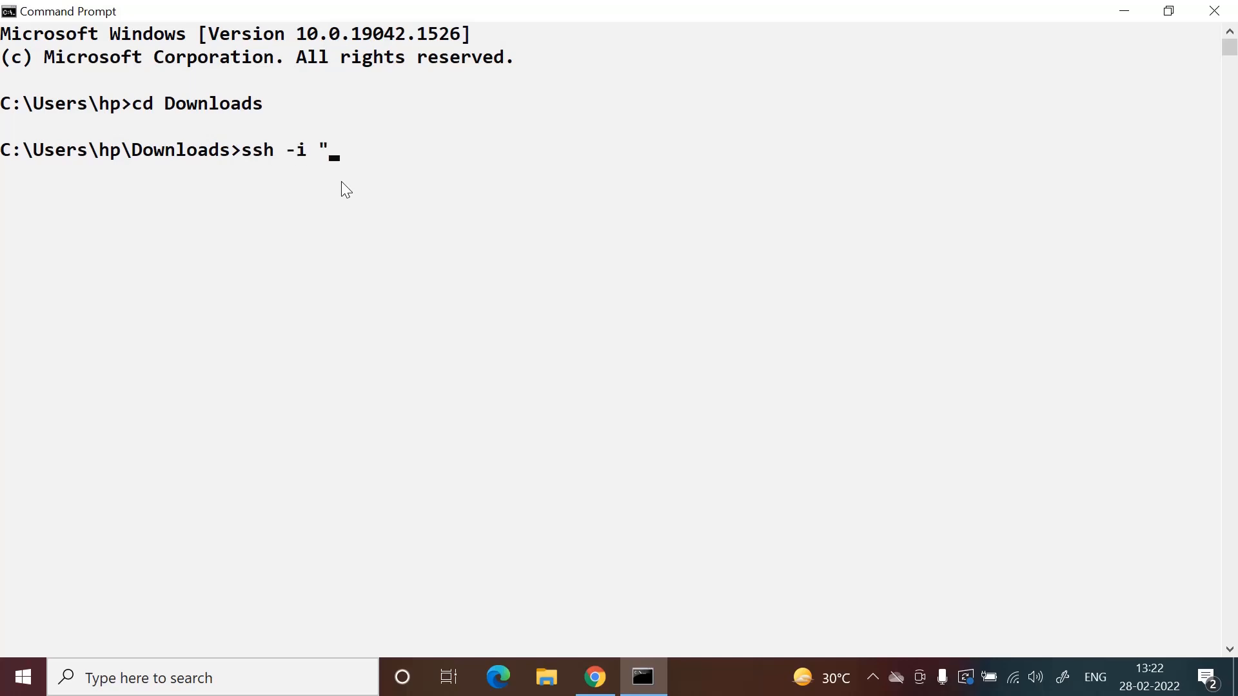
type("ubuntukeycmd.pe")
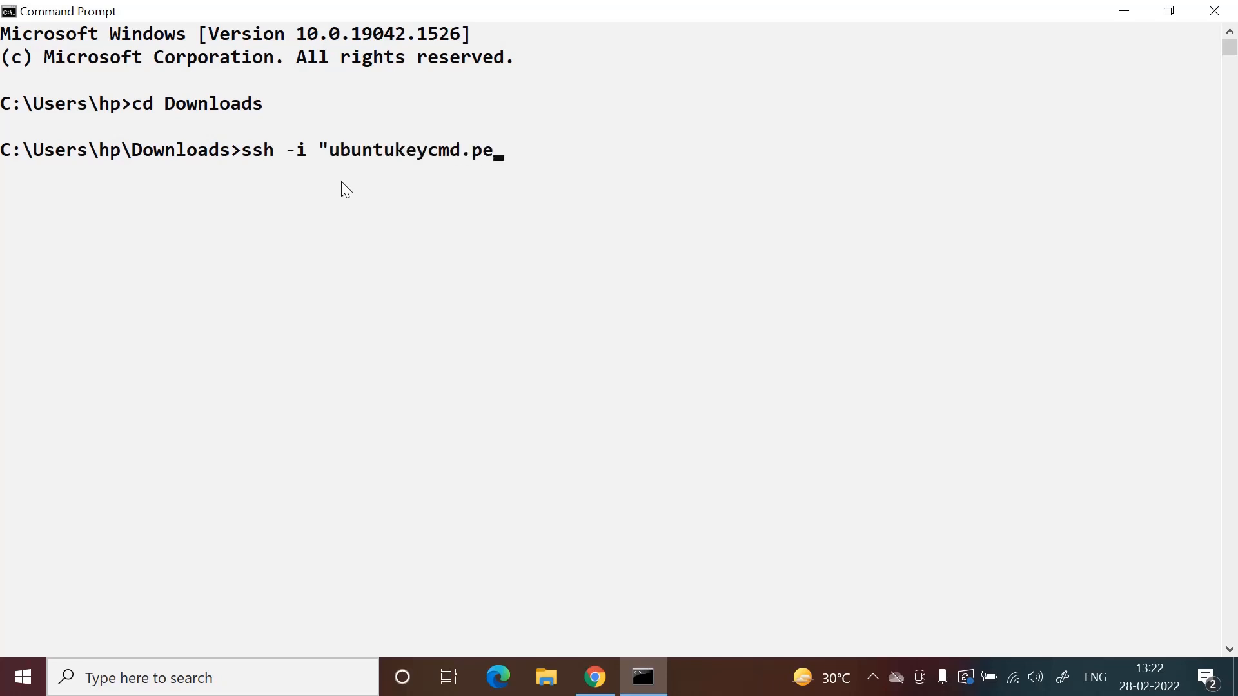
type("m\"")
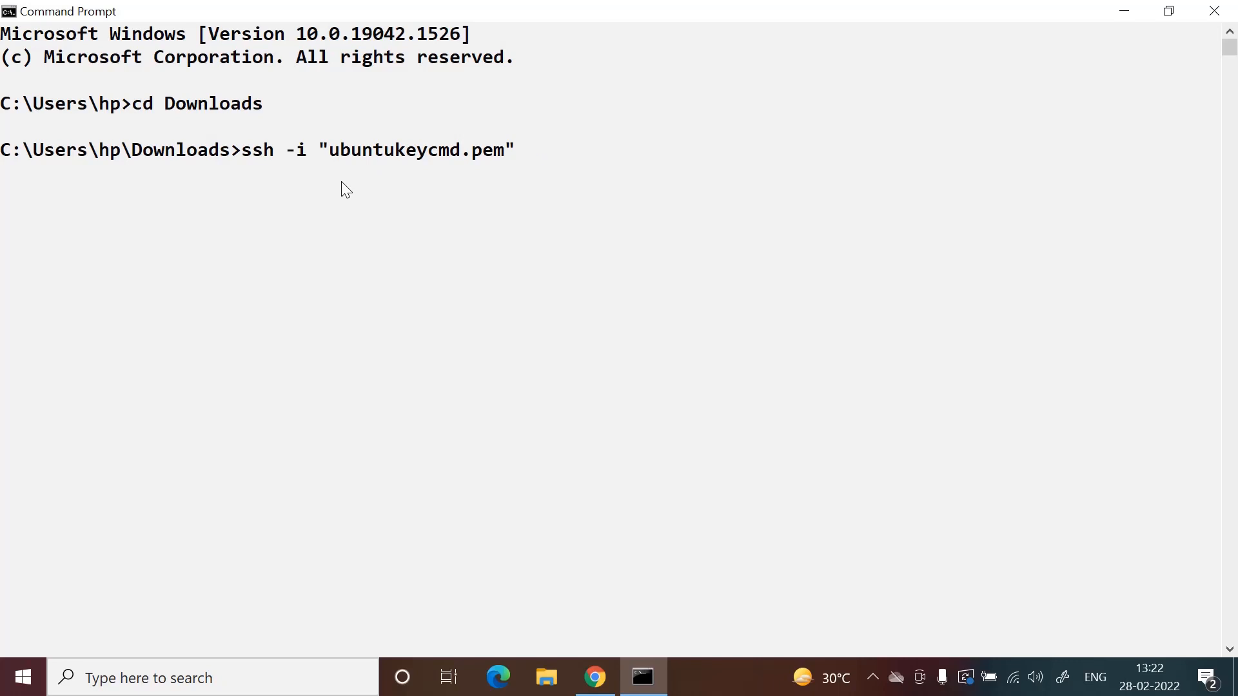
type("ub")
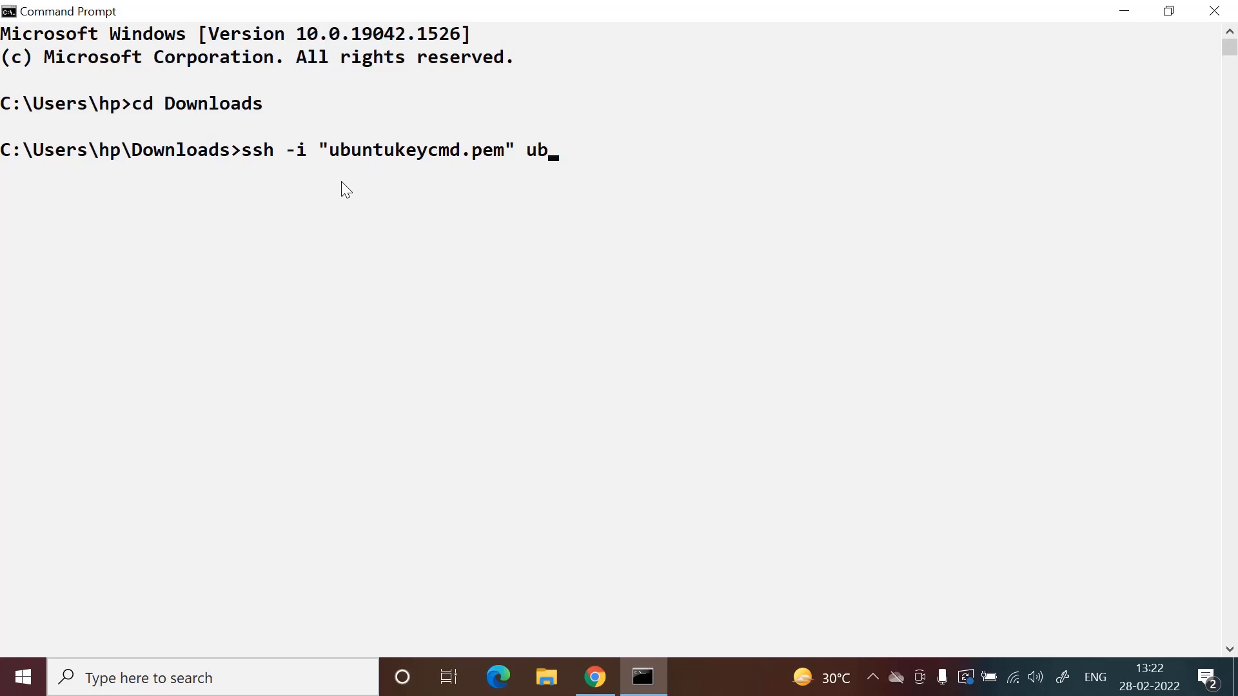
type("untu")
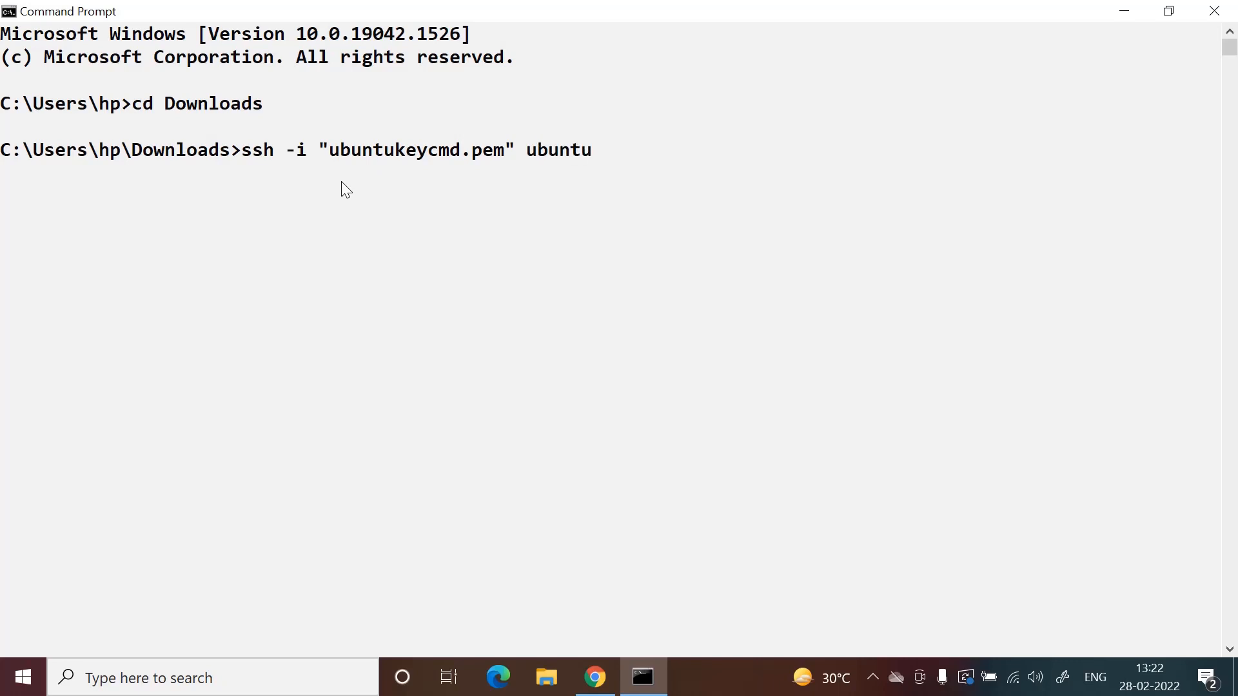
type("@")
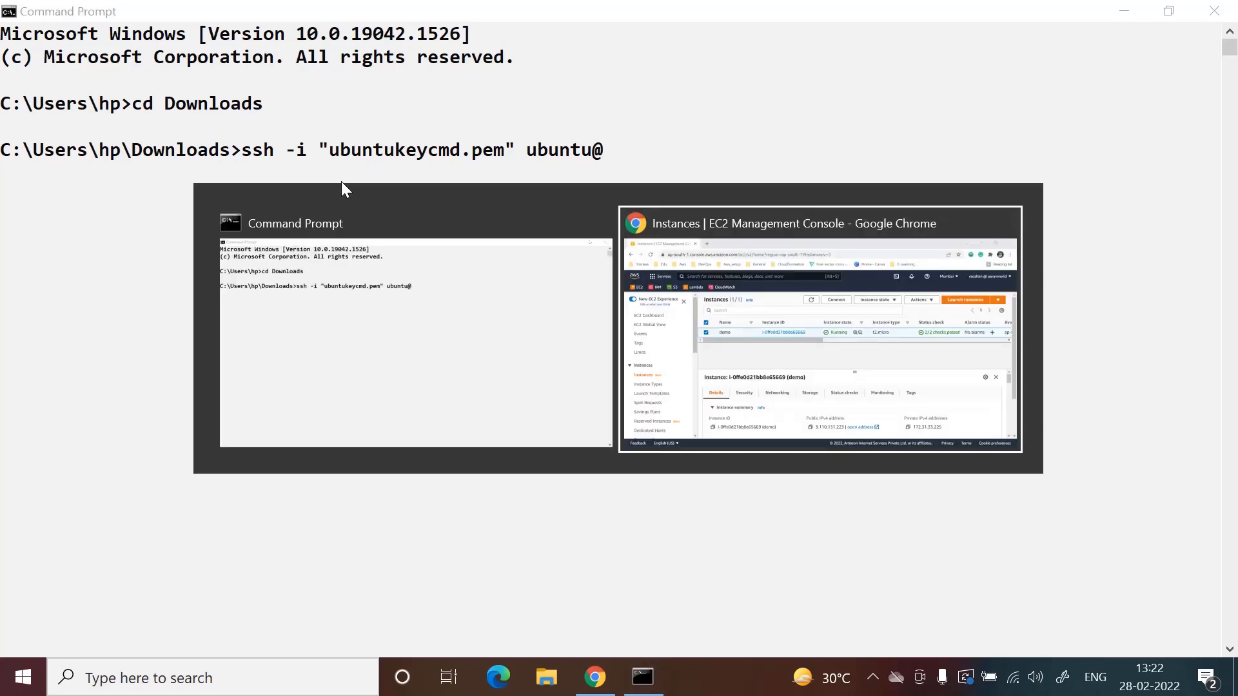
Step: Paste the public IPv4 3.110.131.223, run the SSH command, and answer yes to trust the host
left_click(586, 593)
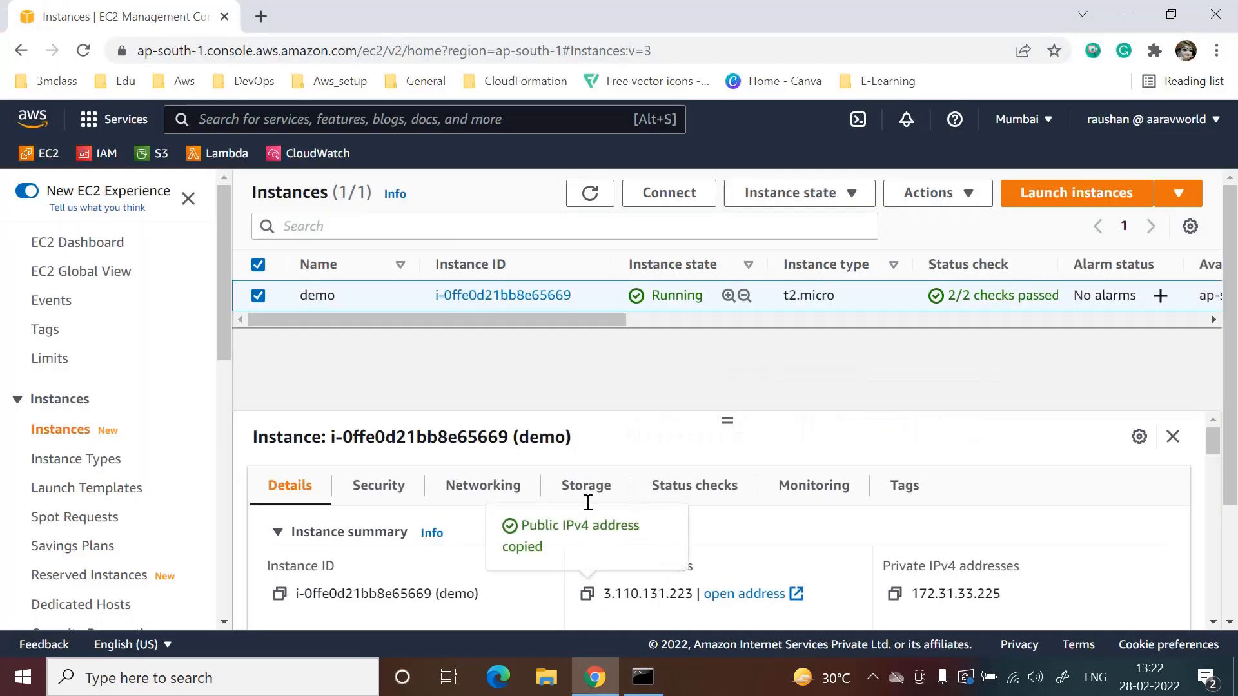
left_click(641, 677)
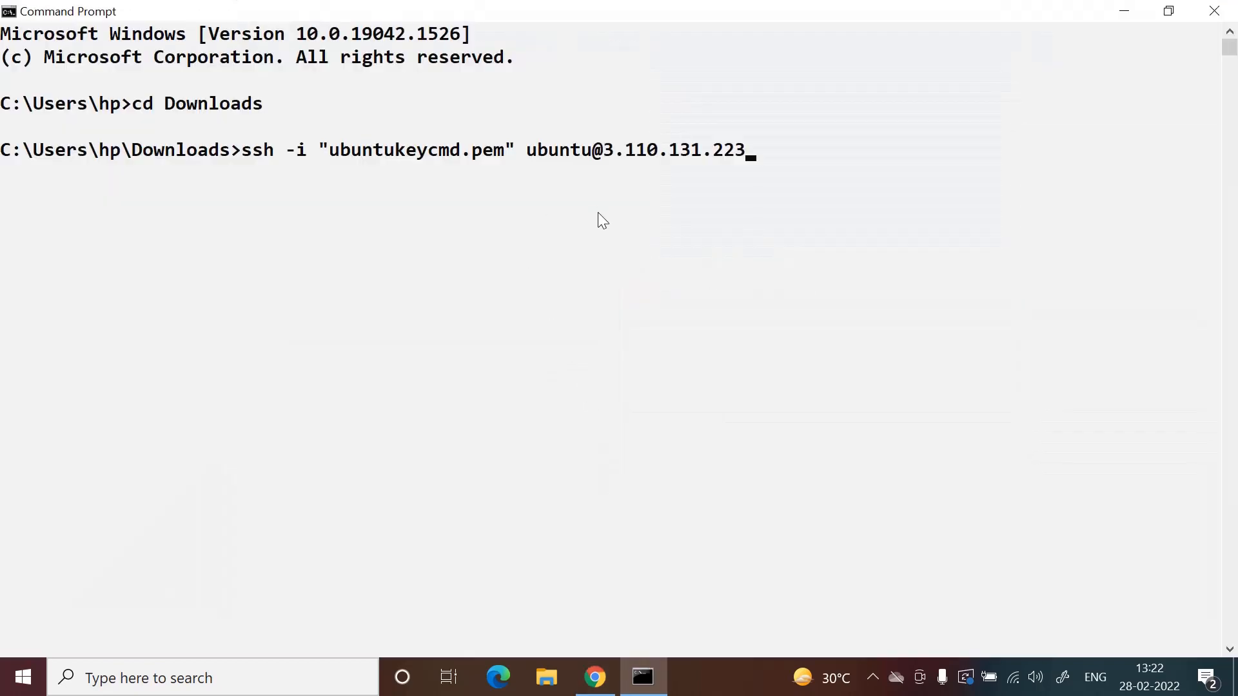
key("enter")
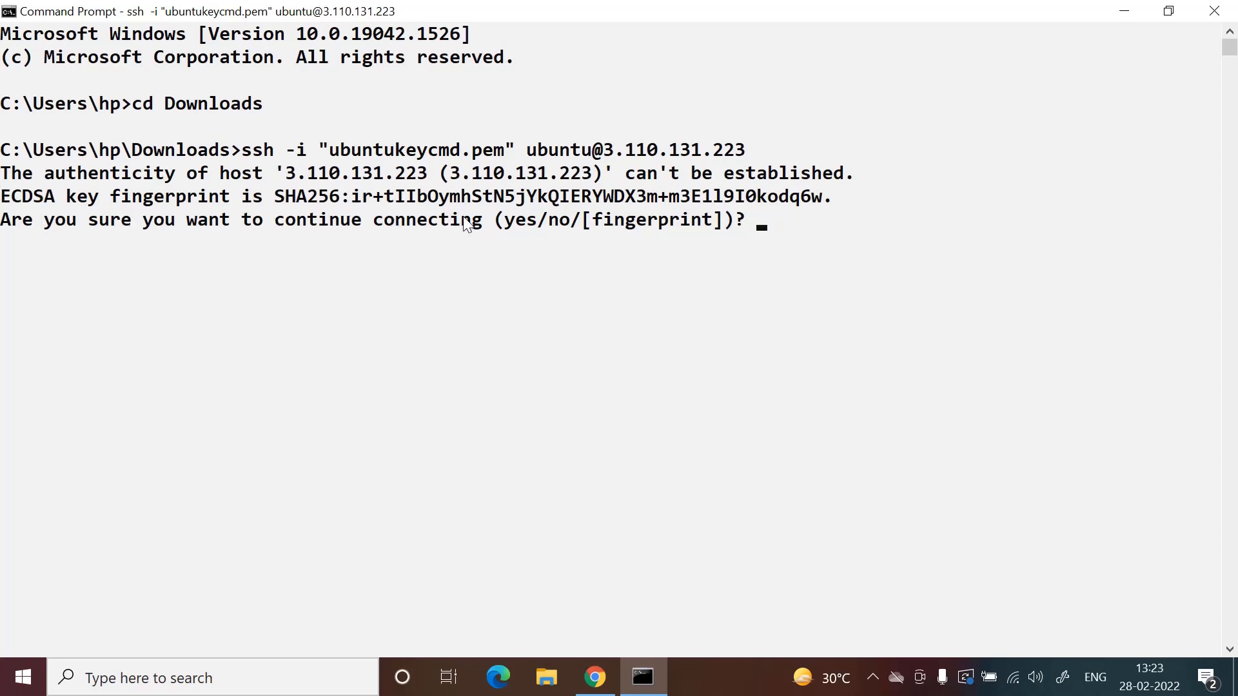
type("yes")
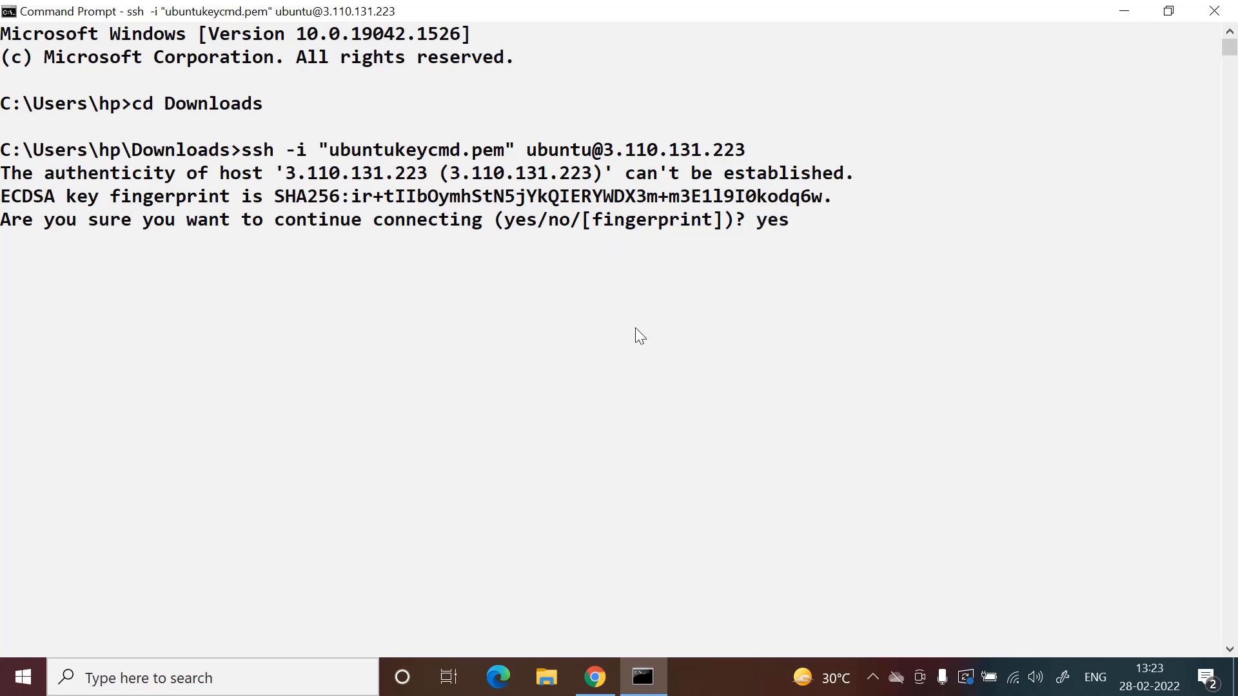
key("enter")
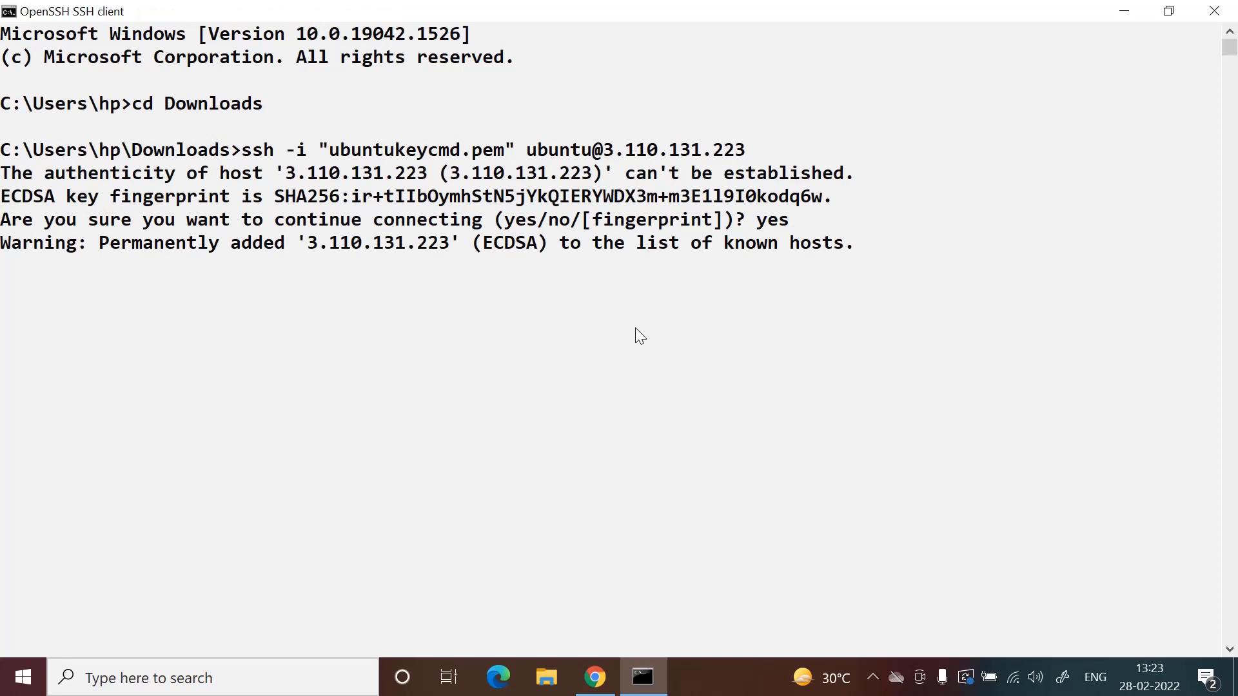
Step: Clear the screen, run and quit htop, then run pwd to show /home/ubuntu
key("enter")
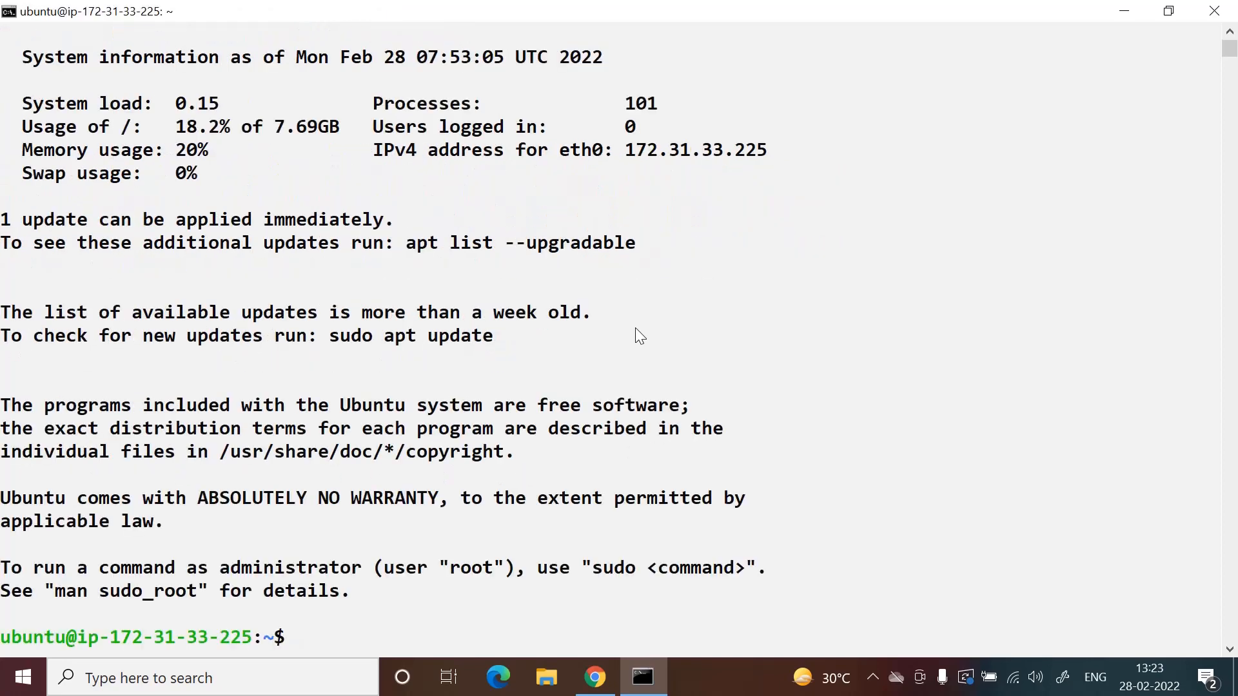
double_click(27, 637)
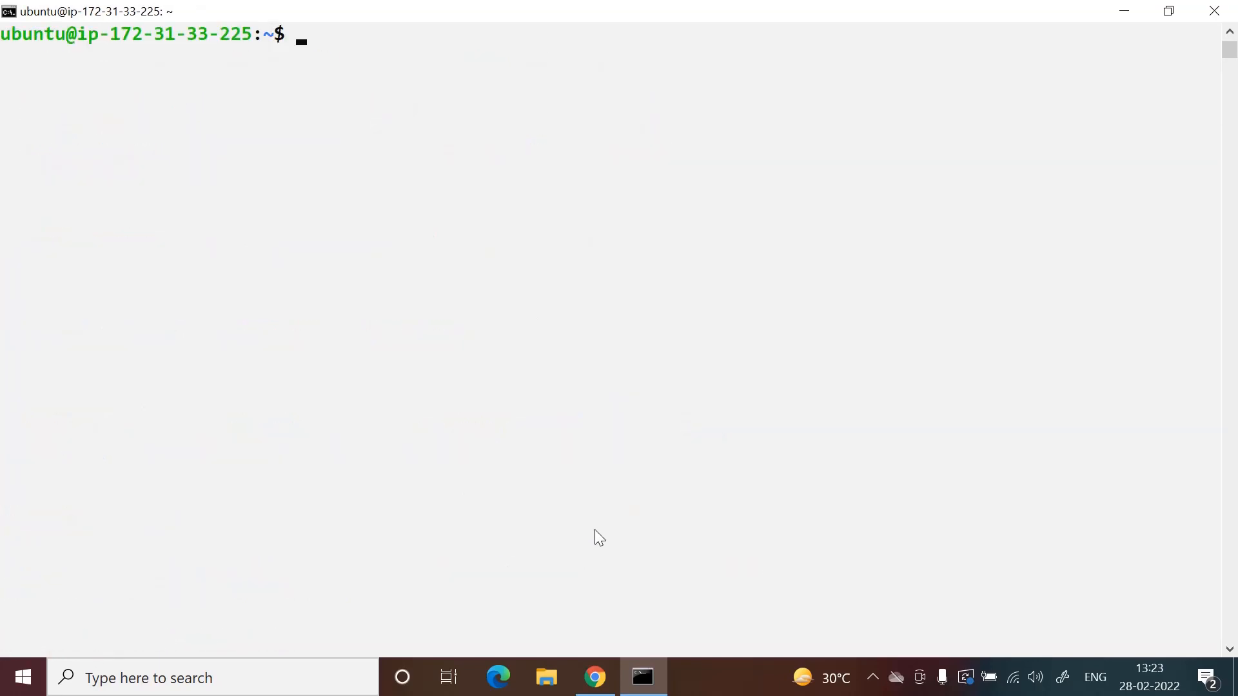
type("htop")
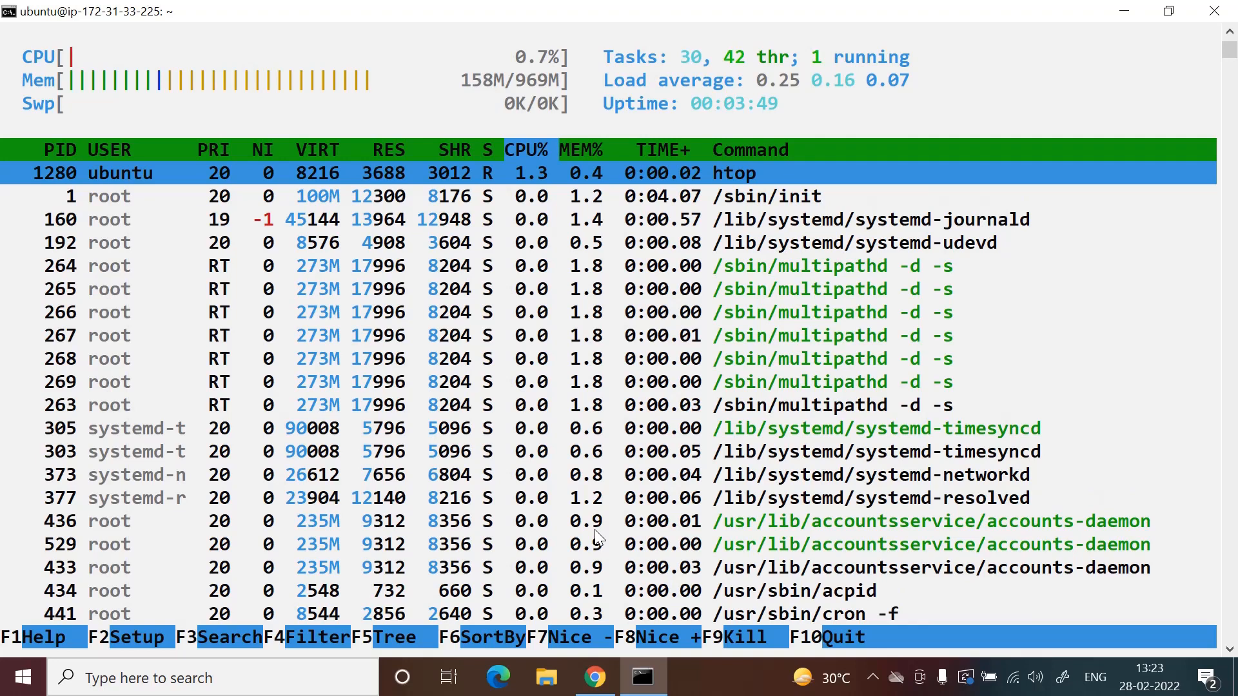
key("q")
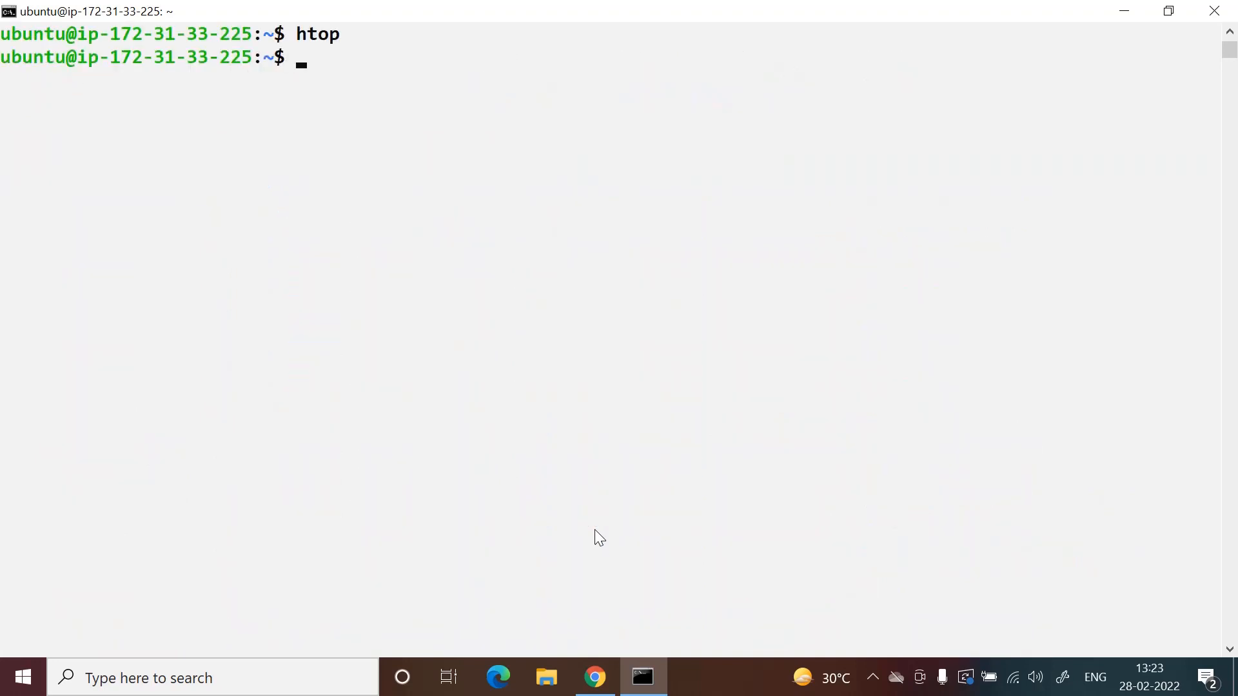
type("pwd")
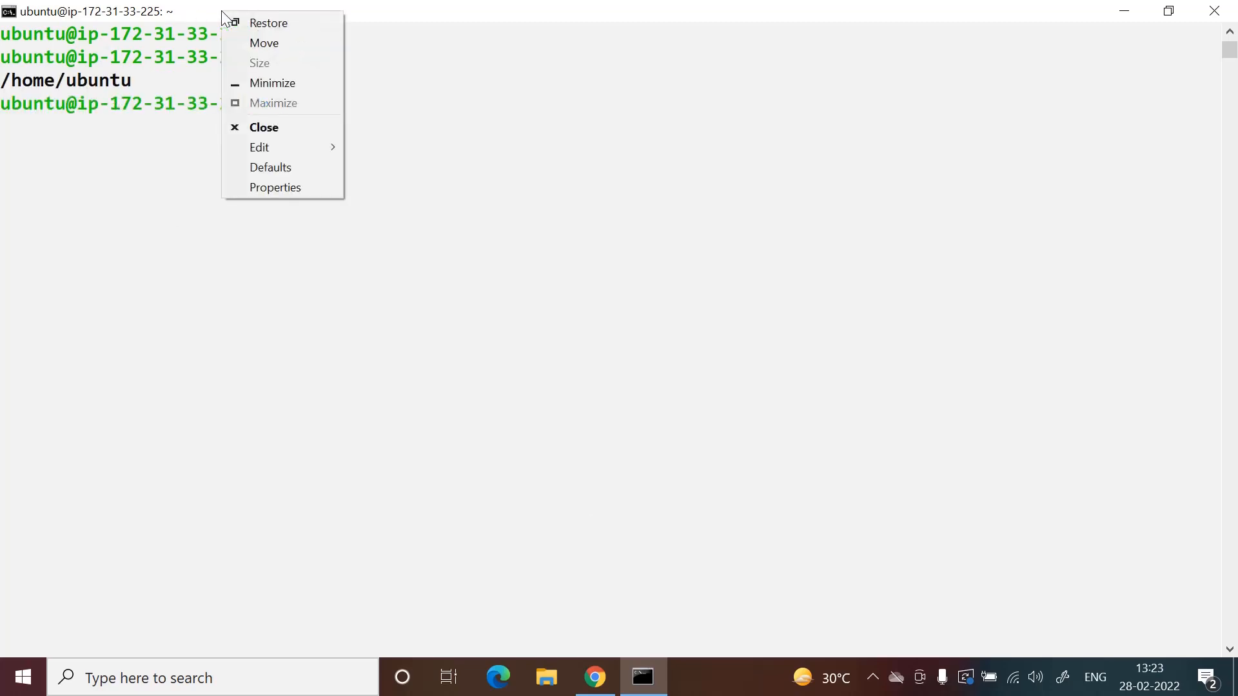
mouse_move(276, 187)
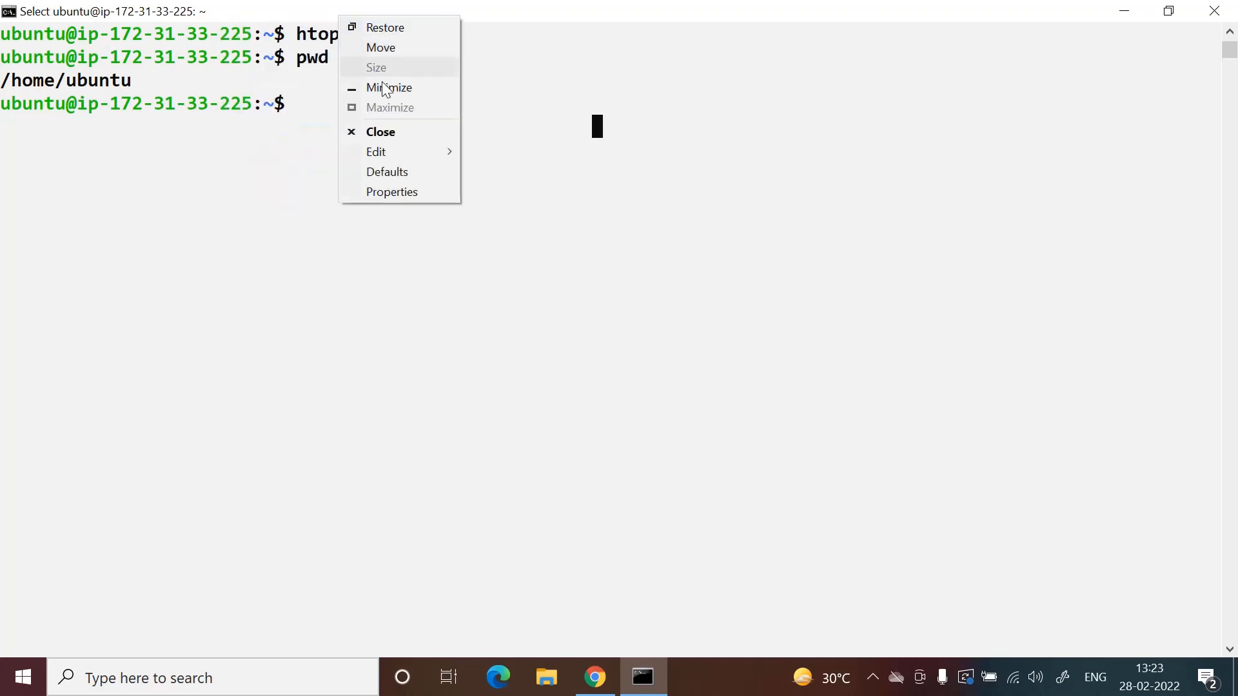
left_click(392, 192)
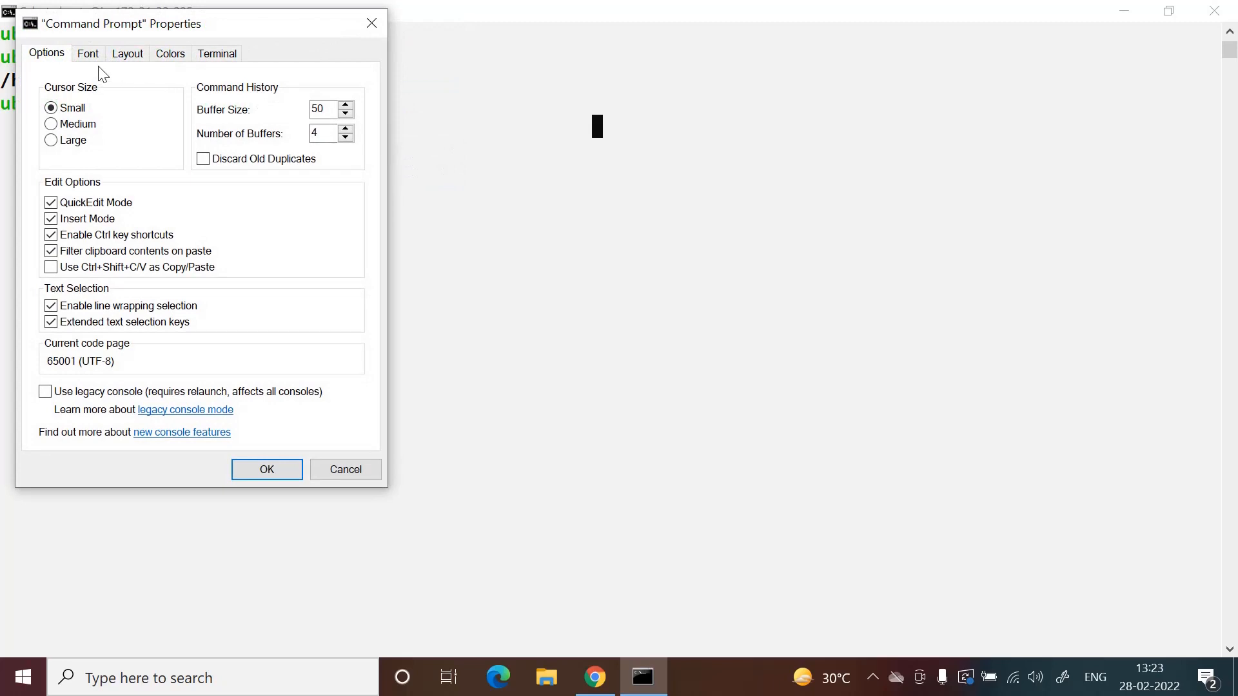
left_click(88, 53)
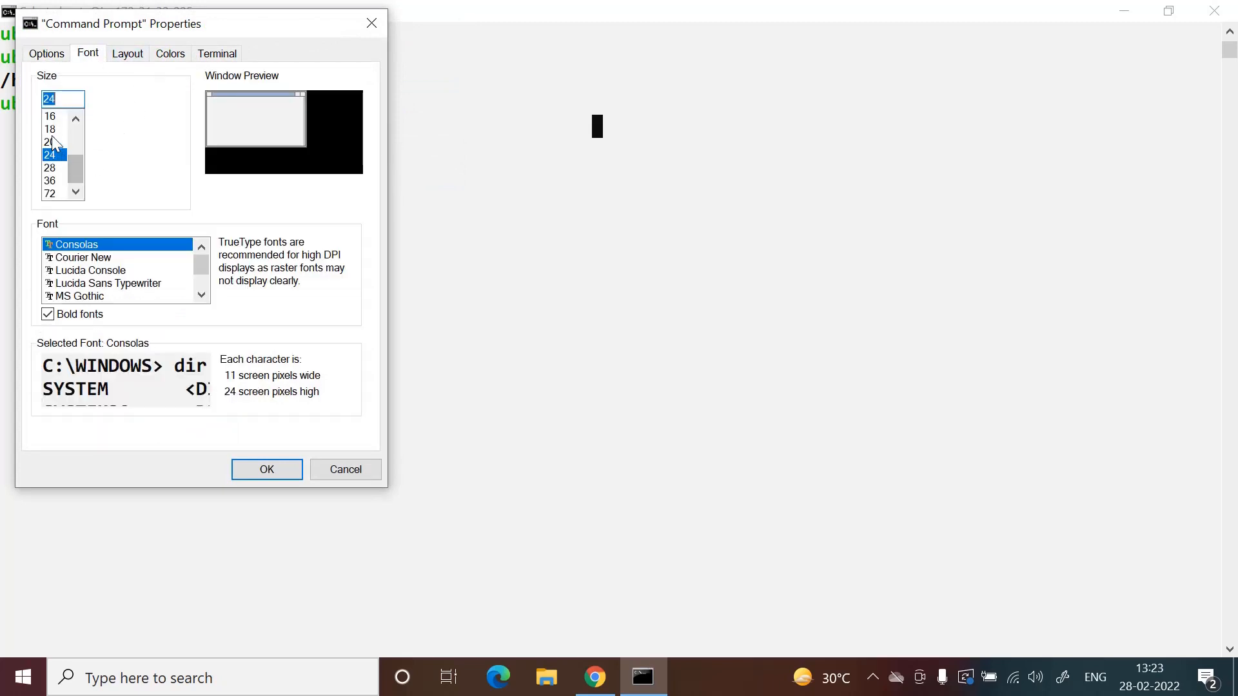
left_click(127, 53)
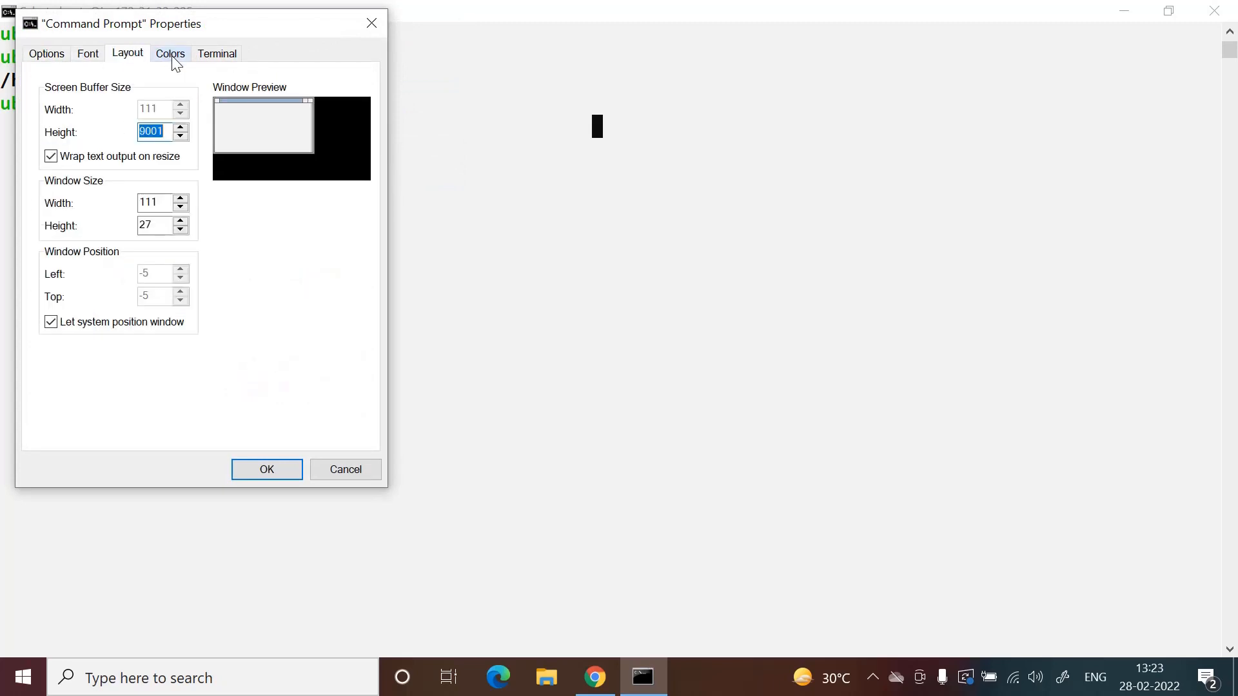
left_click(170, 53)
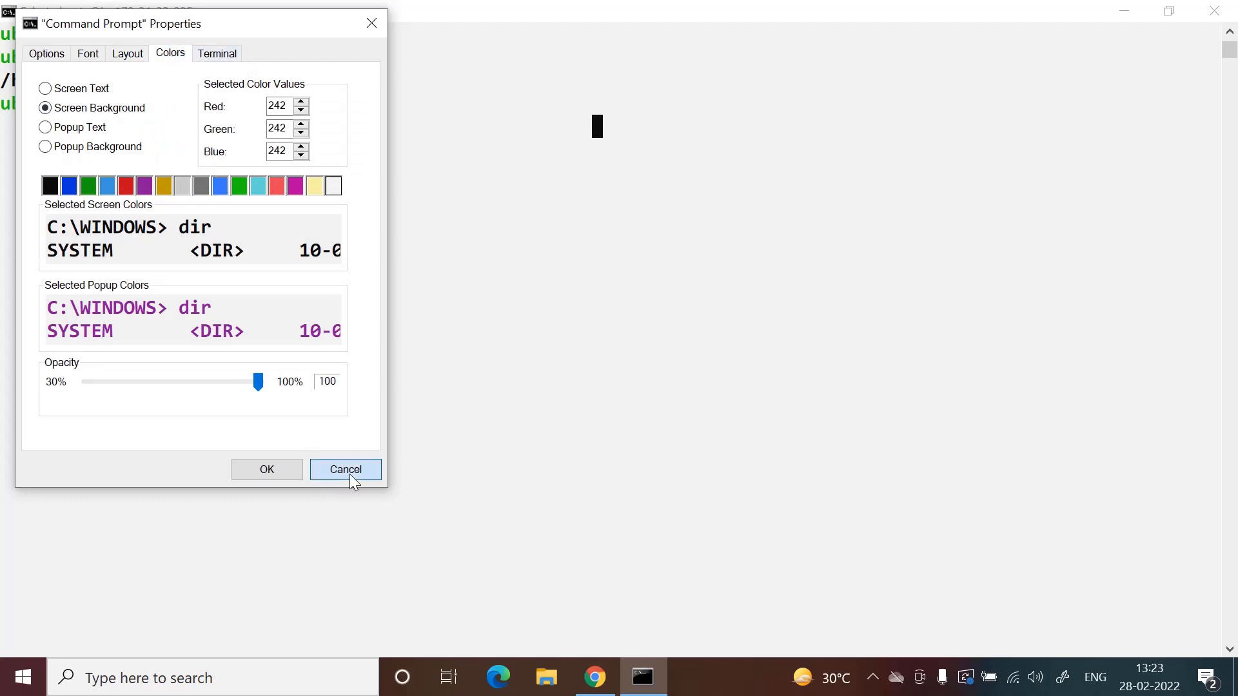
left_click(345, 469)
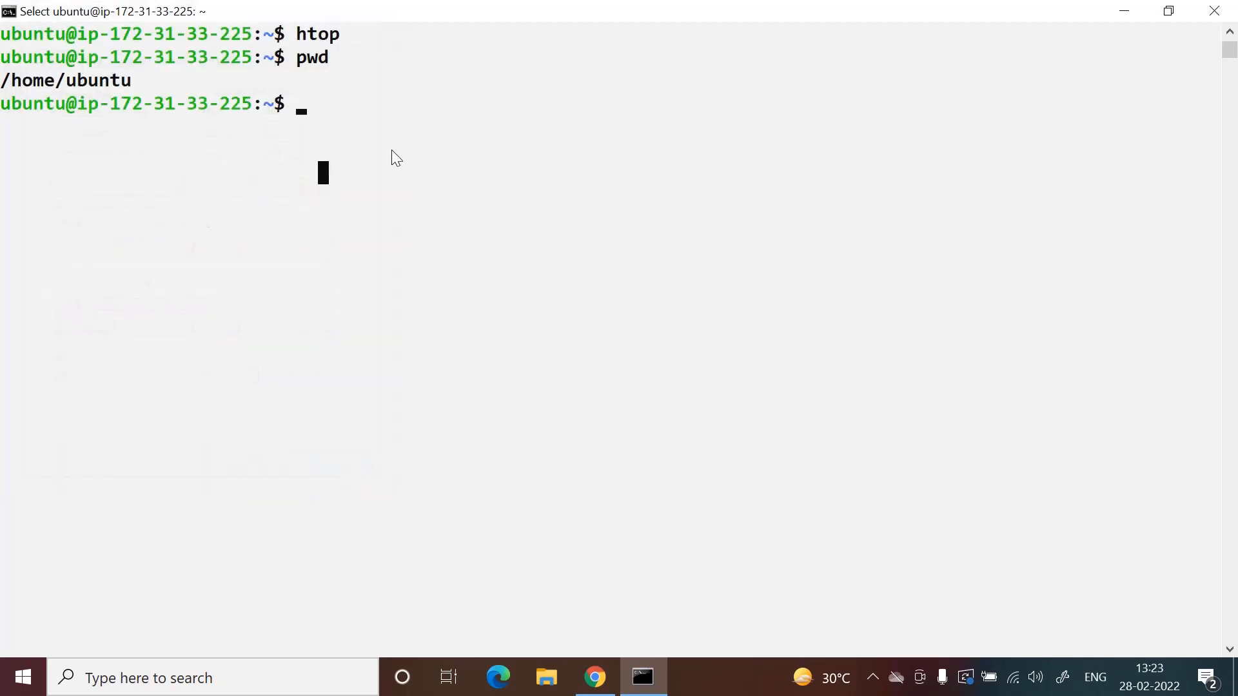